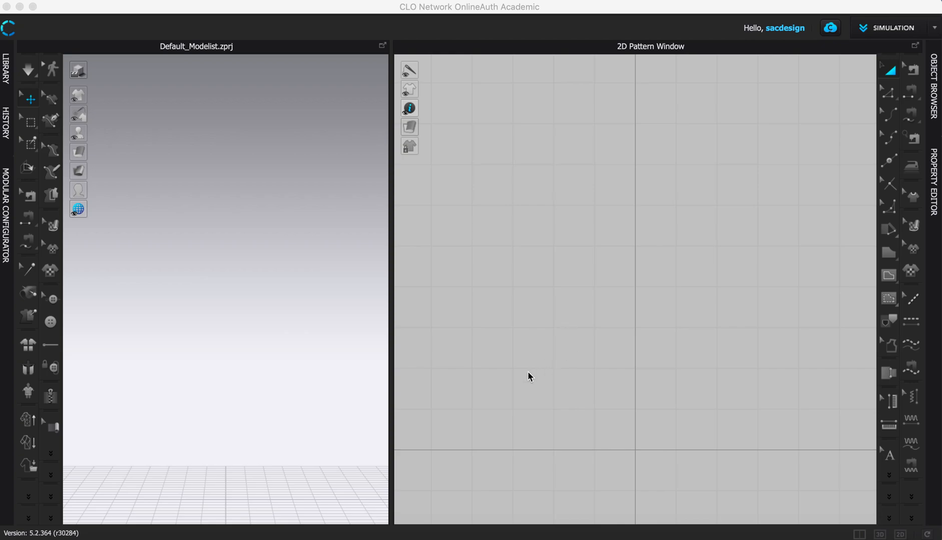
pyautogui.moveTo(525, 371)
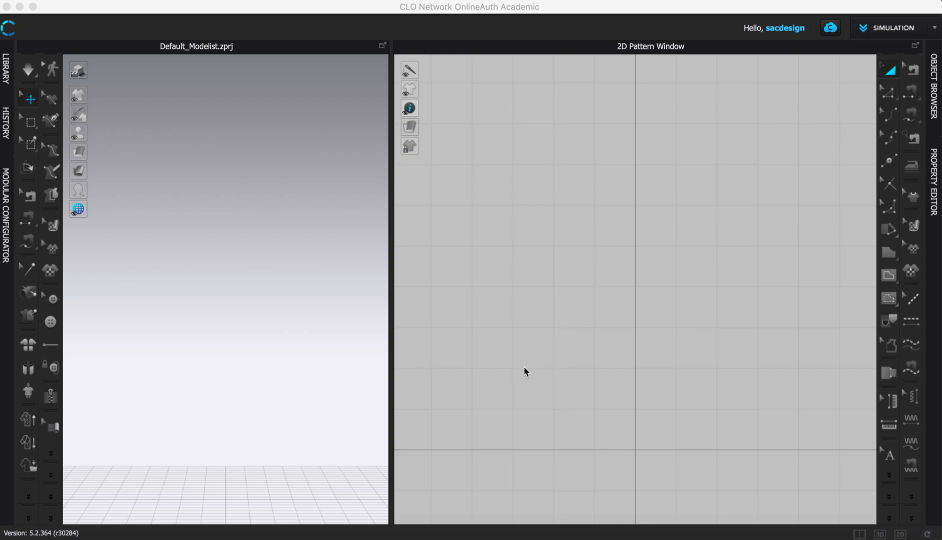
pyautogui.moveTo(387, 366)
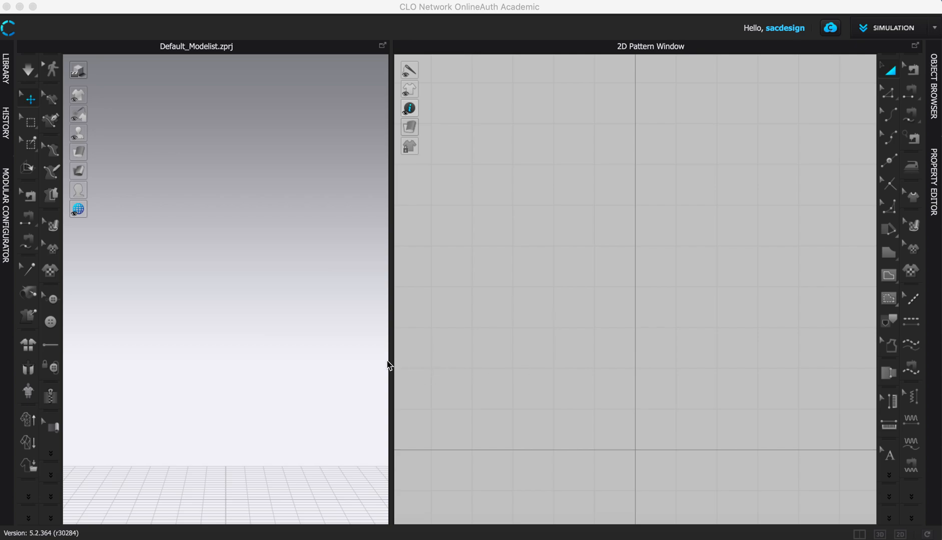
pyautogui.moveTo(395, 369)
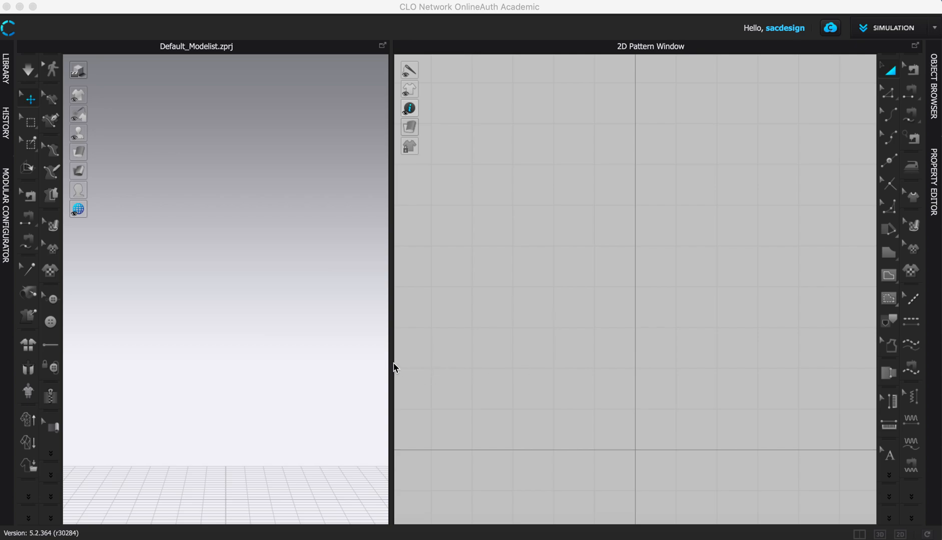
pyautogui.moveTo(49, 109)
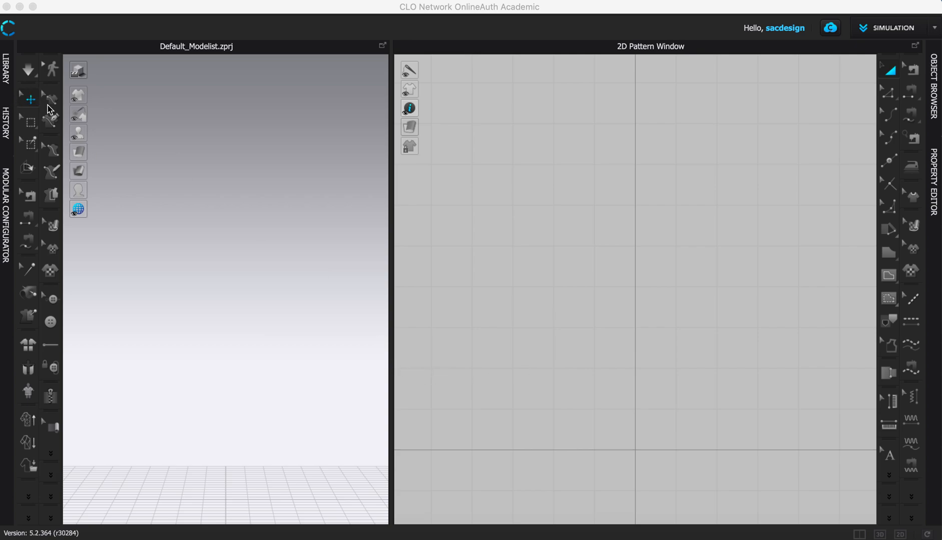
pyautogui.moveTo(55, 135)
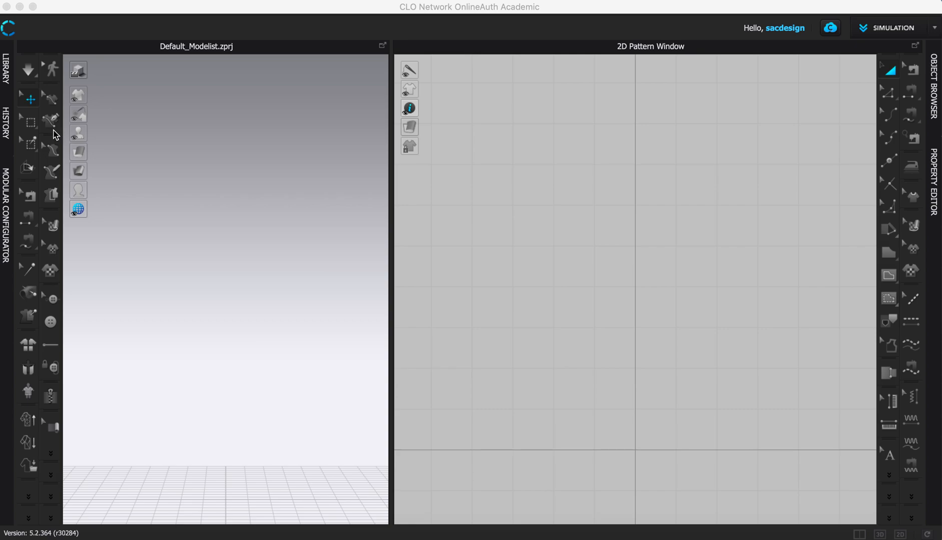
pyautogui.moveTo(54, 134)
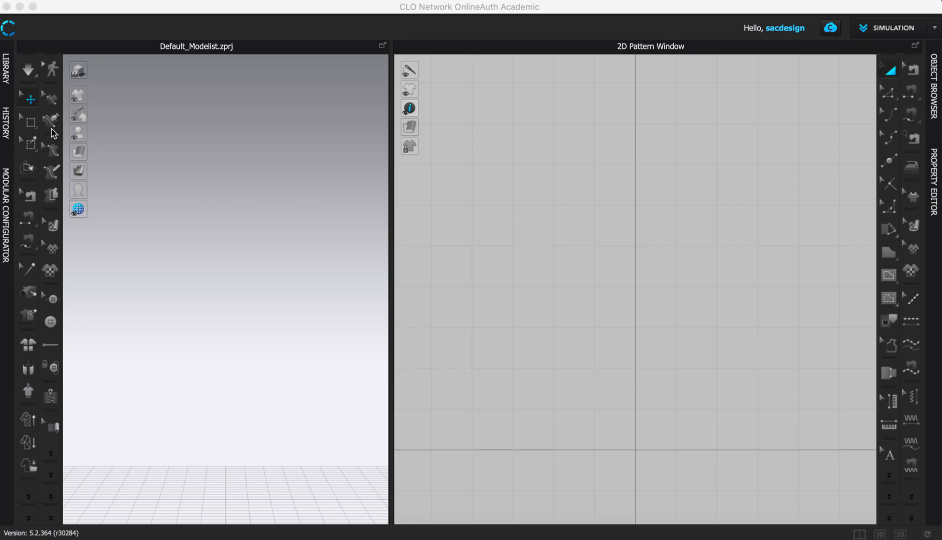
# Show and hide the library panel, then switch from 2D-only to side-by-side 3D/2D views.
pyautogui.click(6, 60)
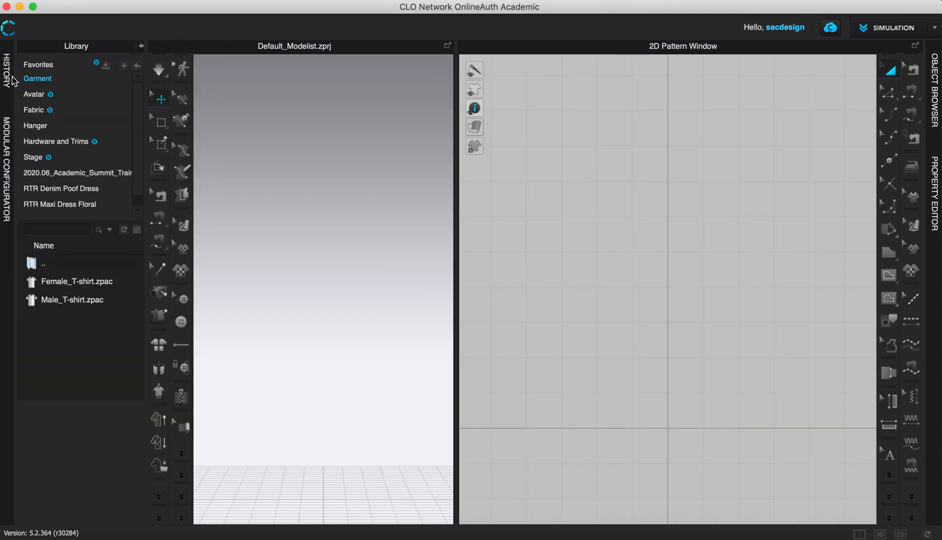
pyautogui.moveTo(144, 53)
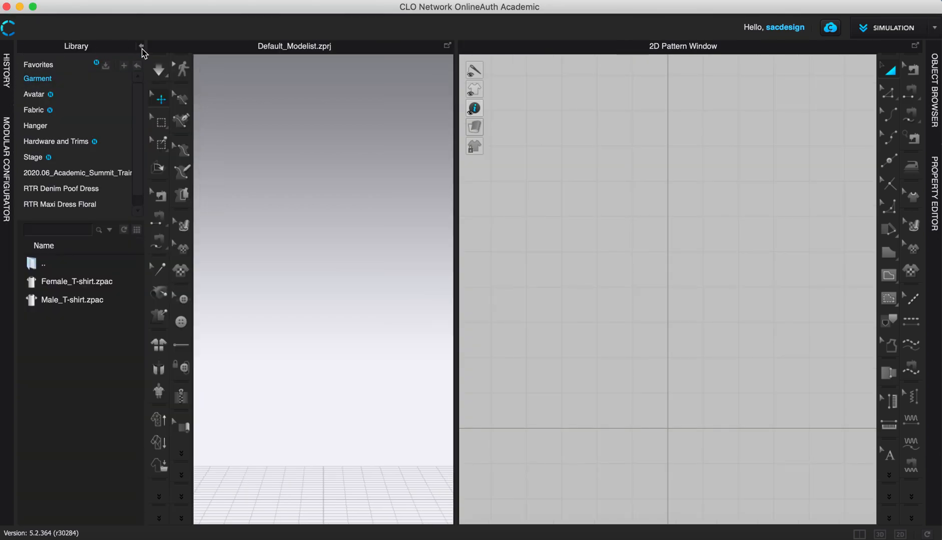
pyautogui.click(142, 46)
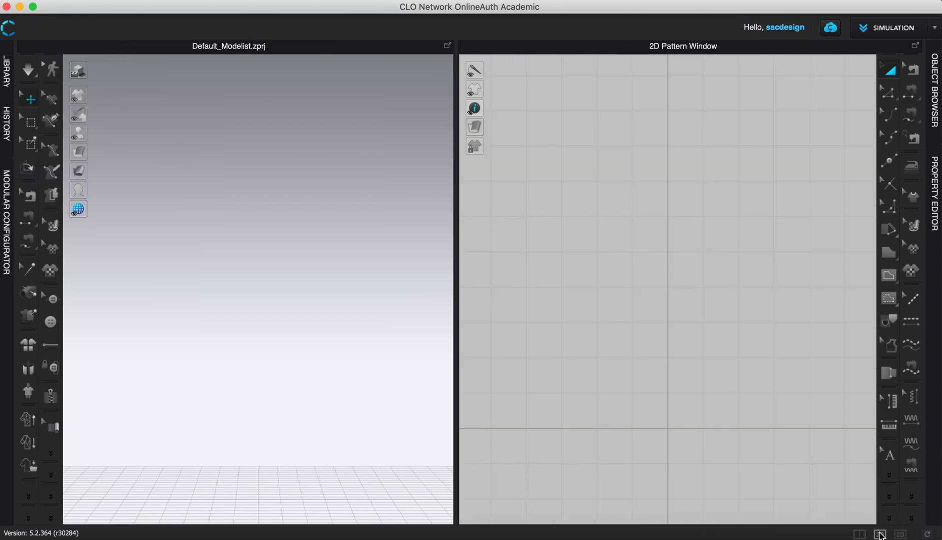
pyautogui.click(879, 535)
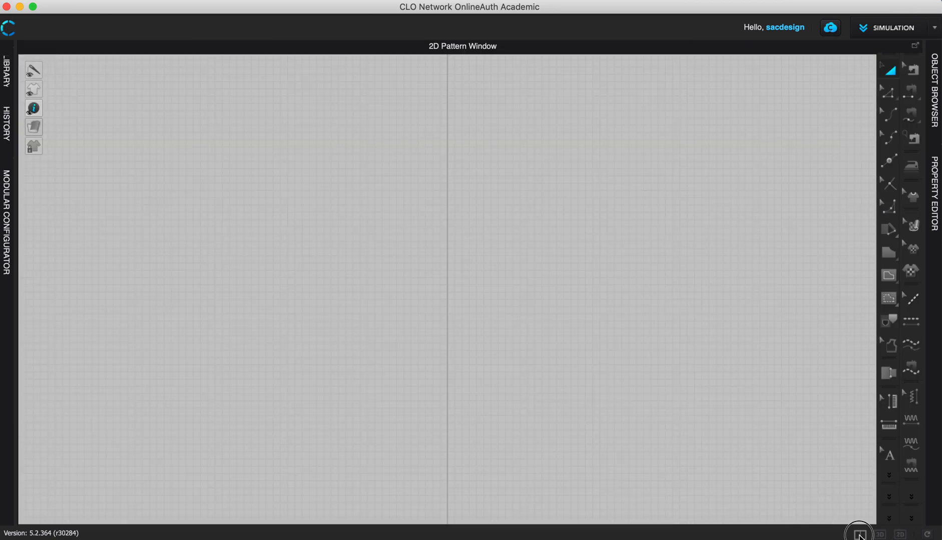
pyautogui.click(857, 534)
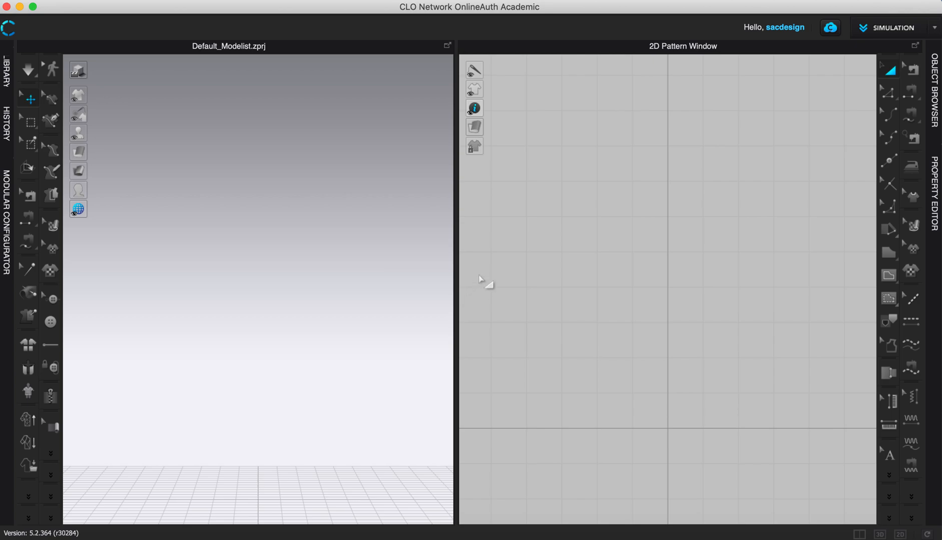
pyautogui.moveTo(142, 222)
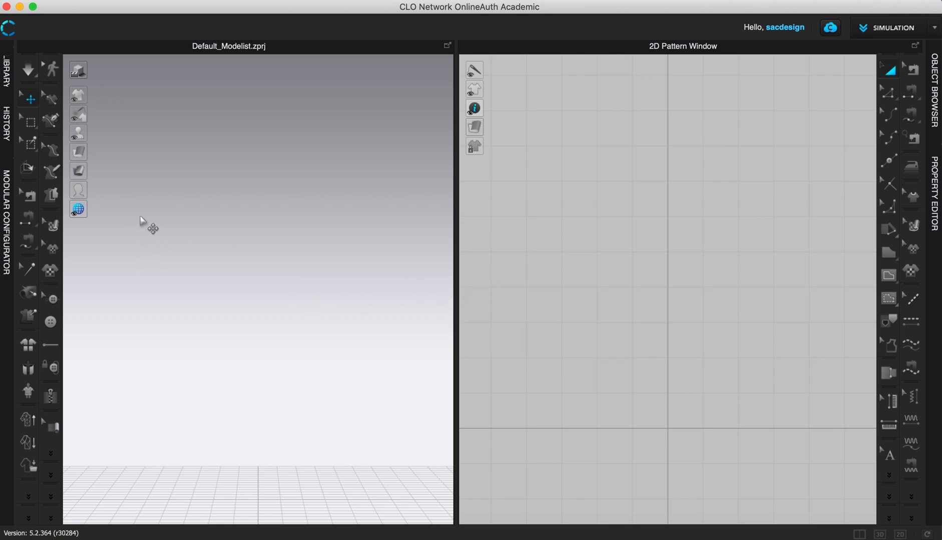
pyautogui.moveTo(314, 233)
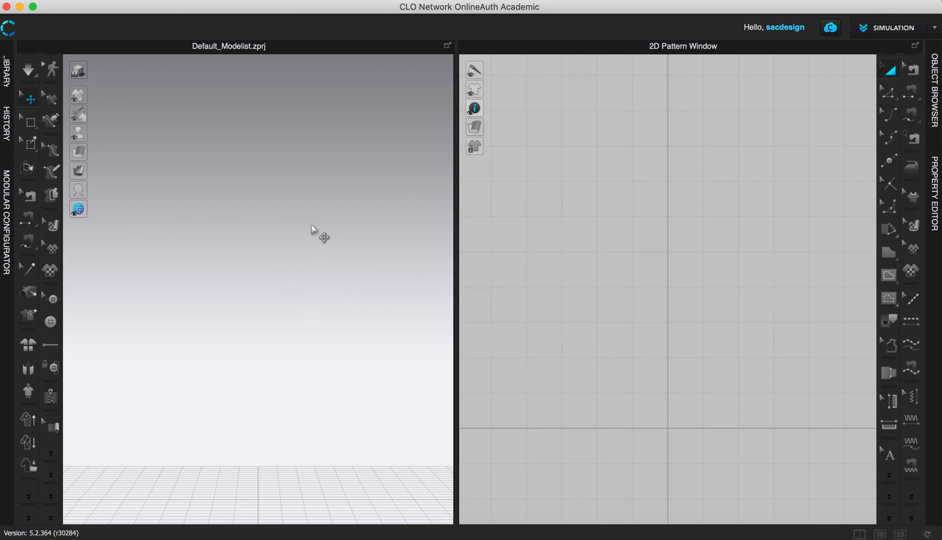
pyautogui.moveTo(455, 244)
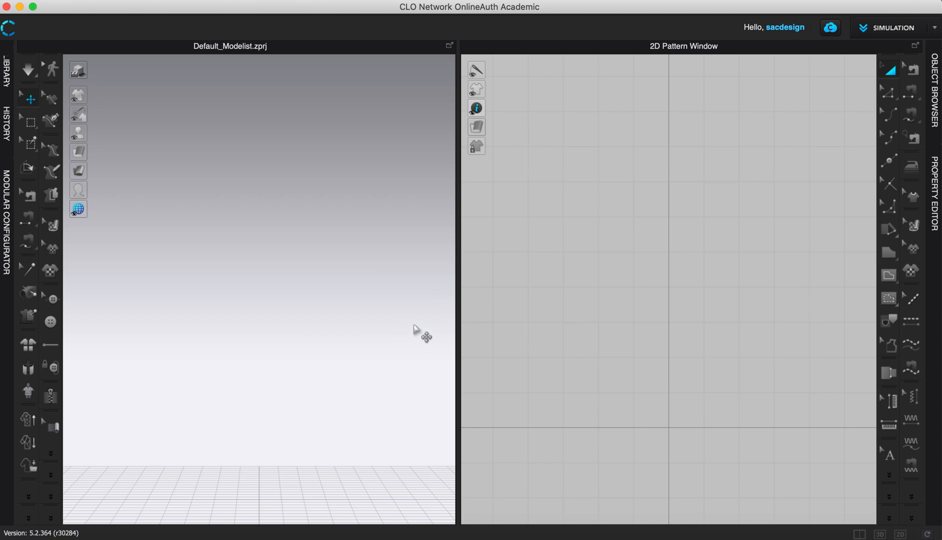
pyautogui.moveTo(233, 287)
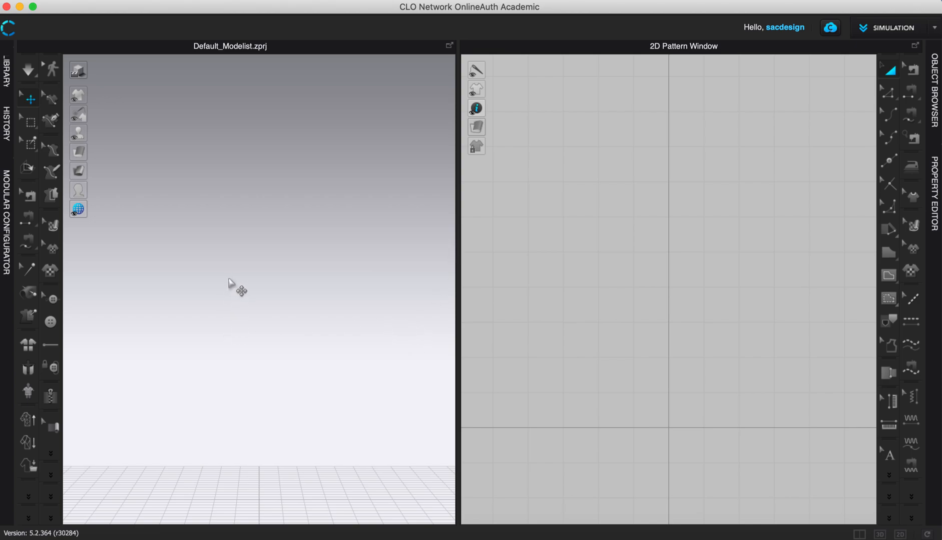
pyautogui.moveTo(89, 334)
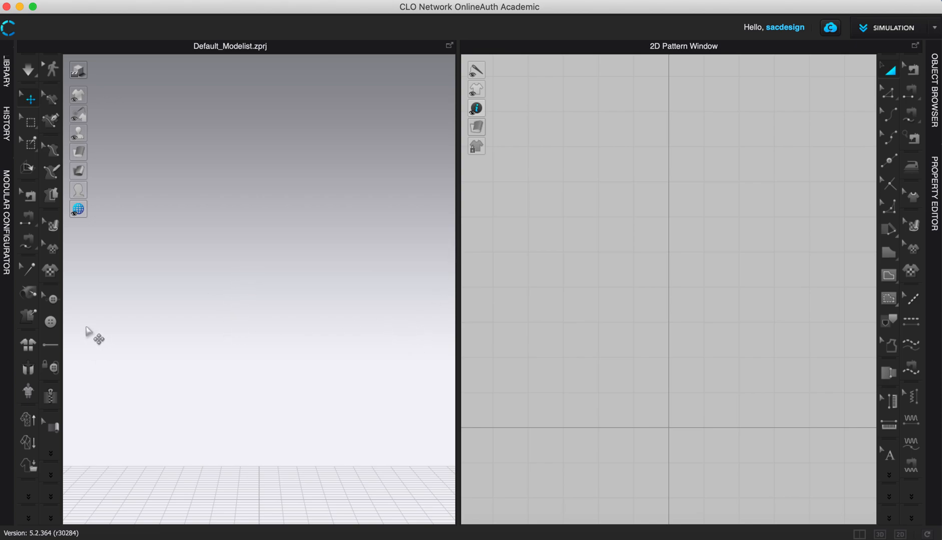
# Choose Basic Bodice Sloper.zprj from the FDM 109 folder via File > Open > Project.
pyautogui.click(162, 5)
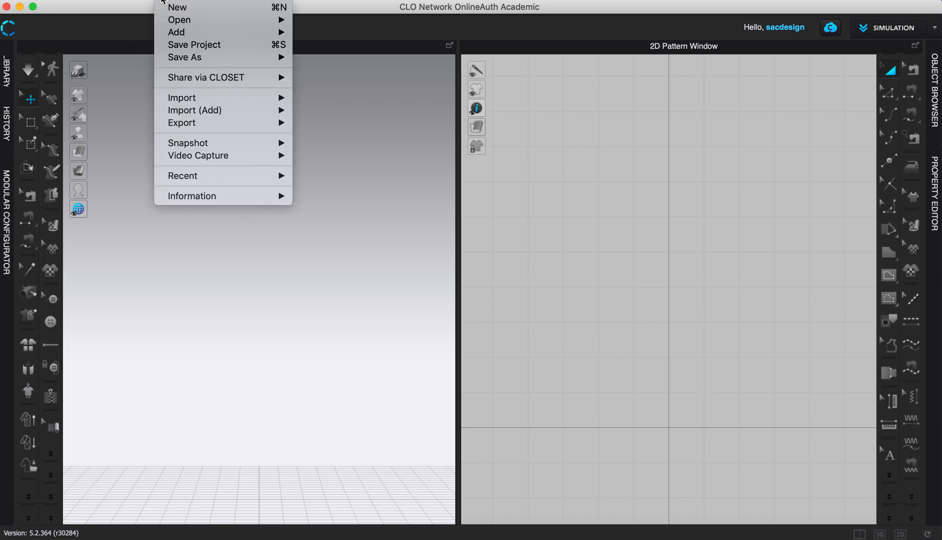
pyautogui.moveTo(194, 44)
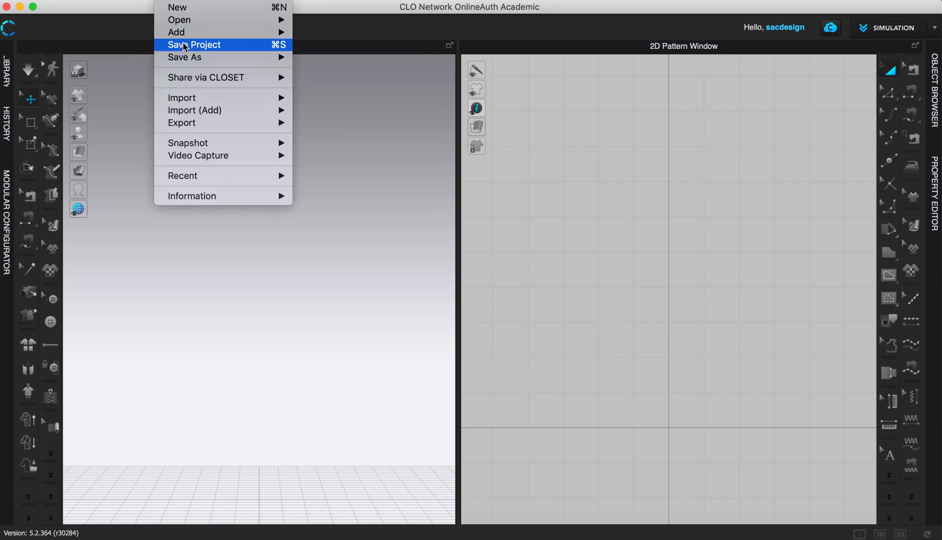
pyautogui.moveTo(178, 20)
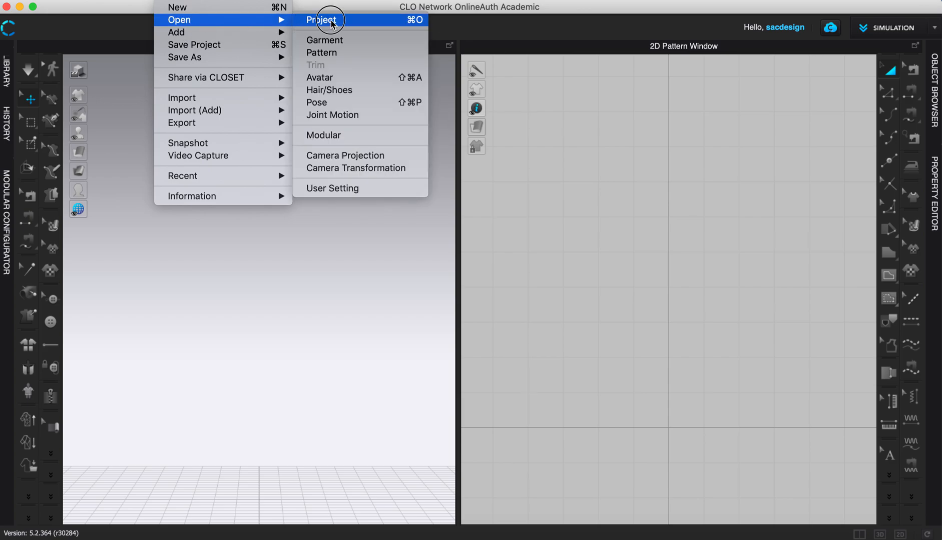
pyautogui.click(323, 20)
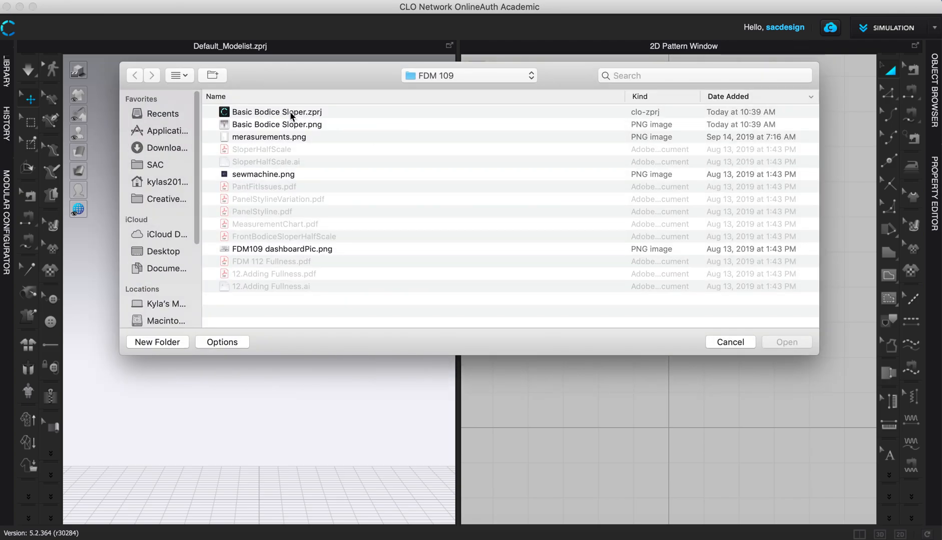
pyautogui.click(277, 112)
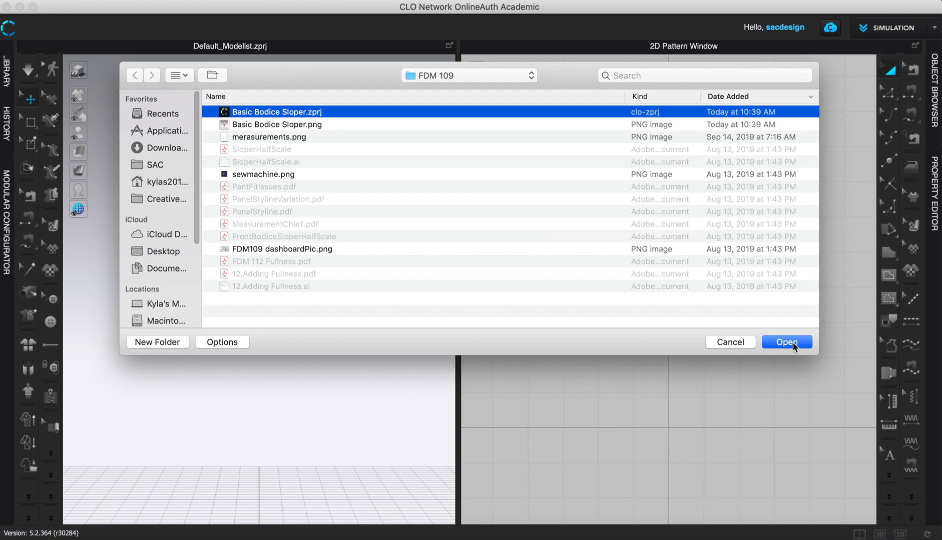
# Load the Basic Bodice Sloper project, then select and deselect the left front pattern half.
pyautogui.click(786, 343)
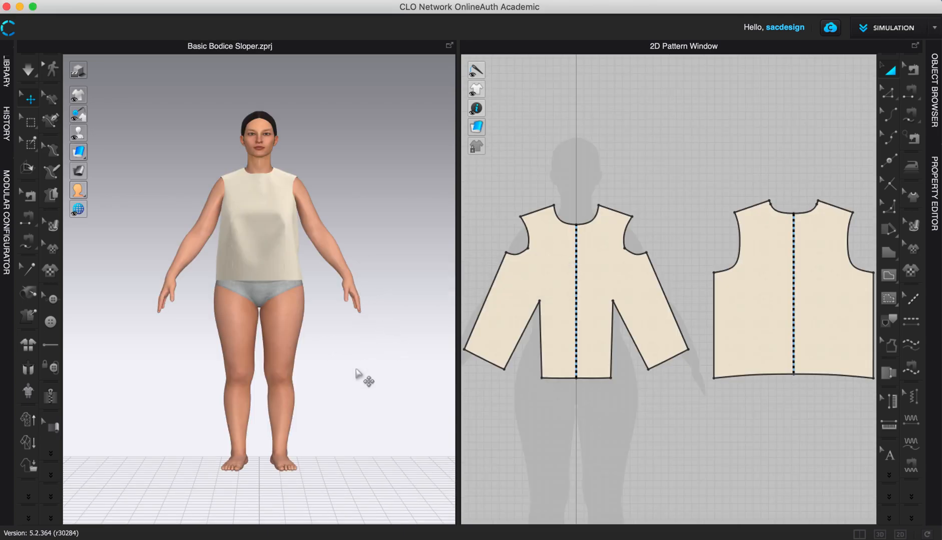
pyautogui.moveTo(342, 351)
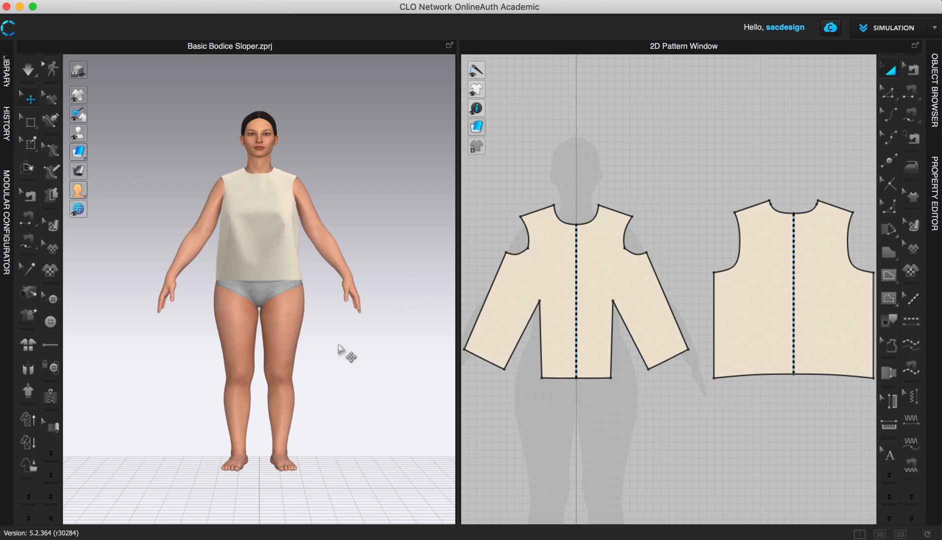
pyautogui.click(811, 324)
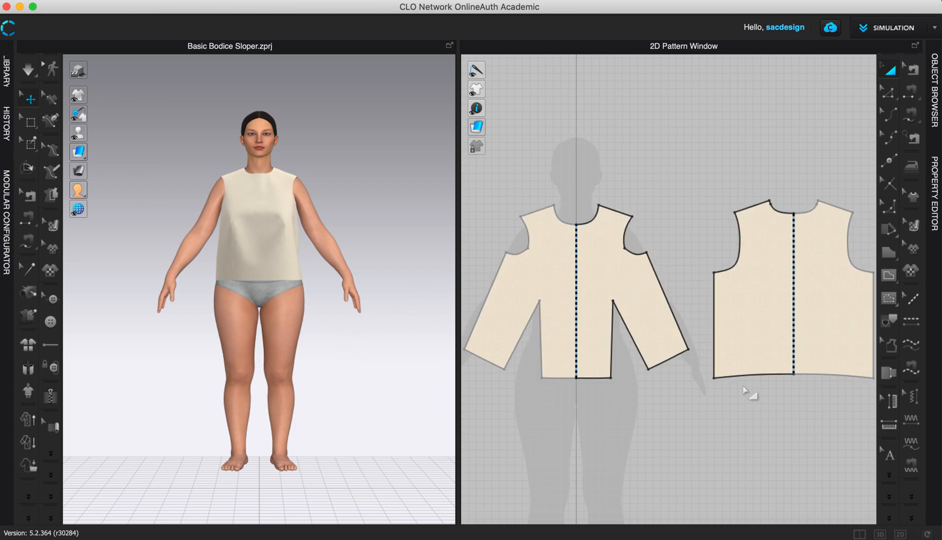
pyautogui.click(537, 322)
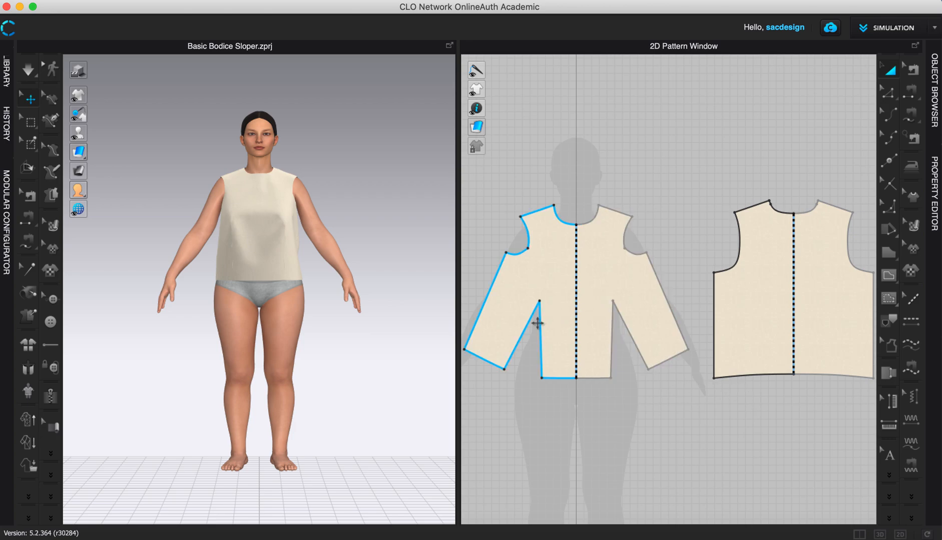
pyautogui.moveTo(555, 240)
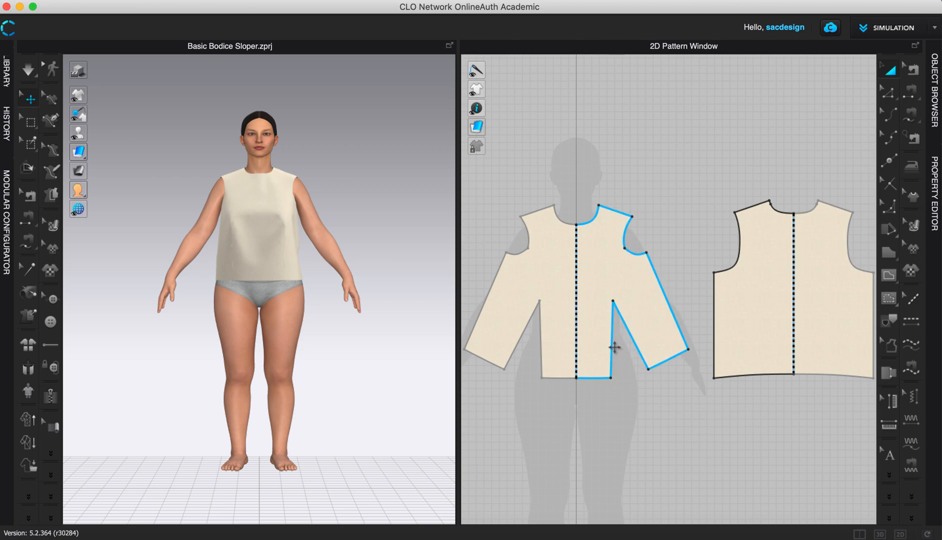
pyautogui.click(525, 369)
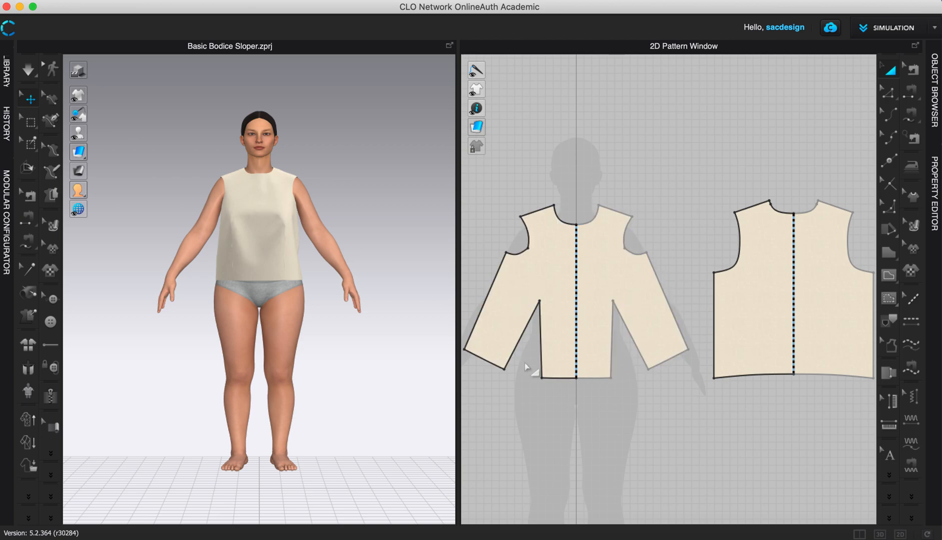
pyautogui.moveTo(326, 274)
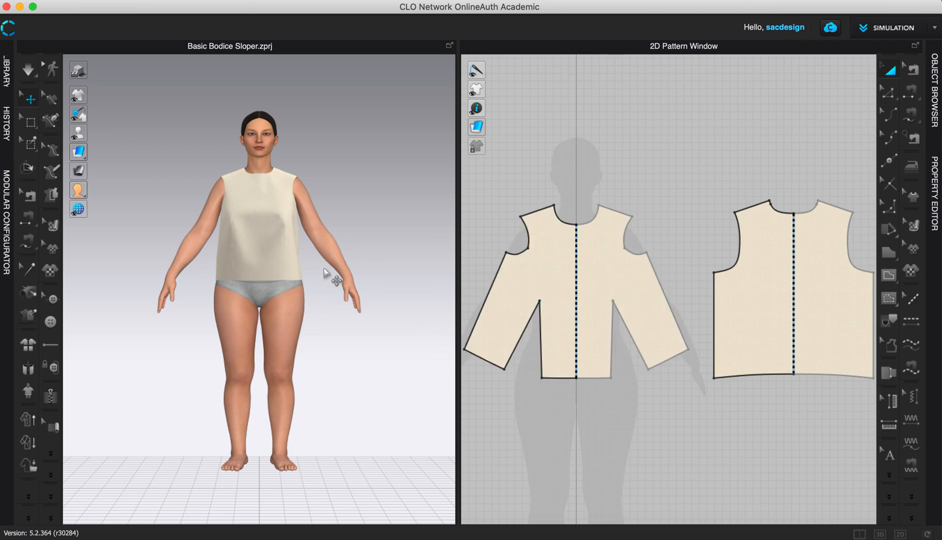
pyautogui.moveTo(327, 232)
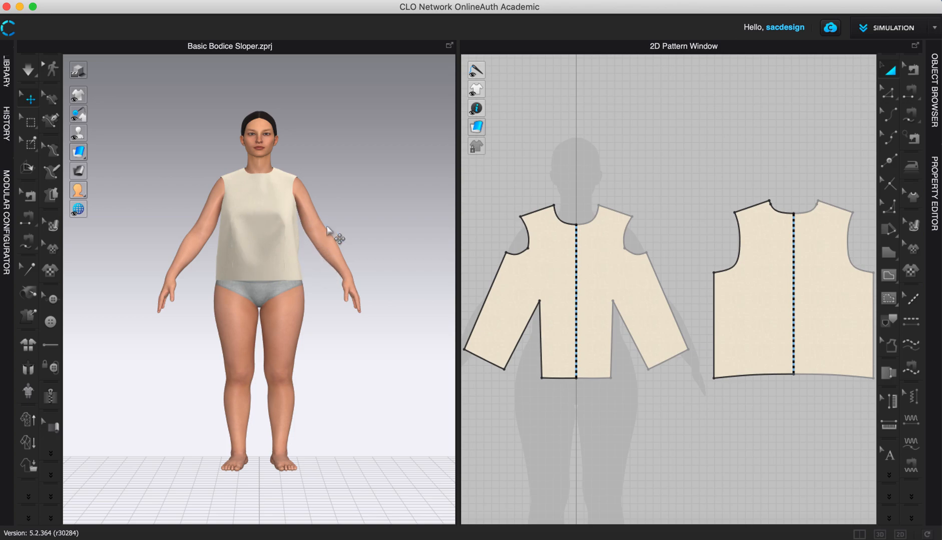
pyautogui.moveTo(365, 239)
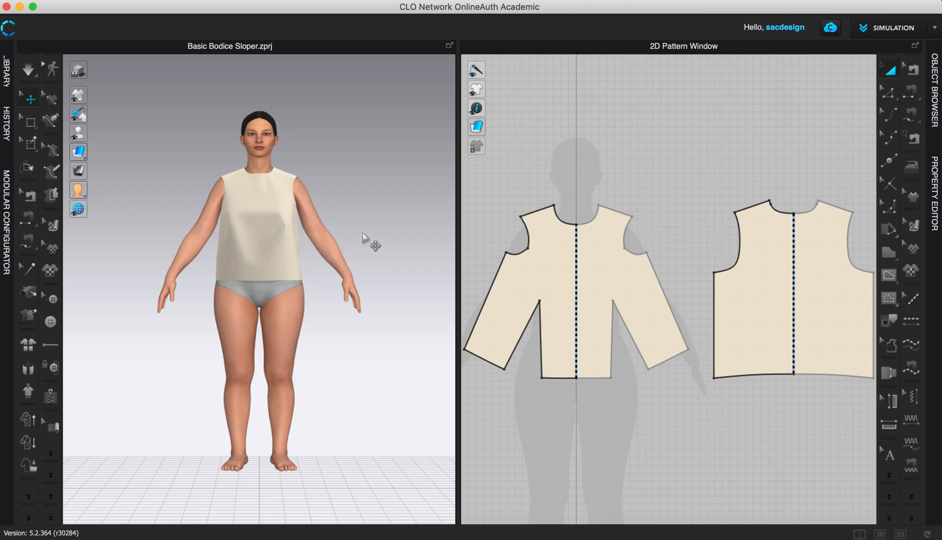
pyautogui.moveTo(353, 237)
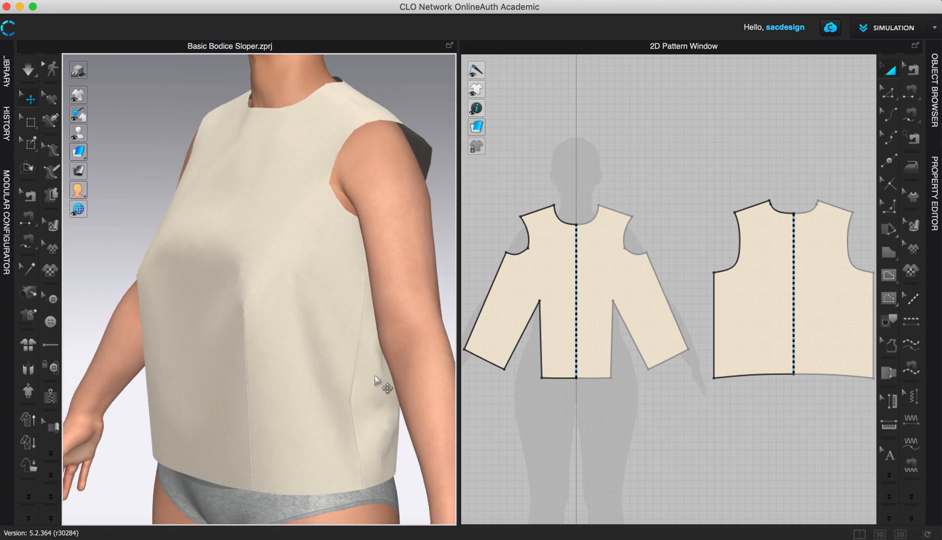
pyautogui.click(540, 288)
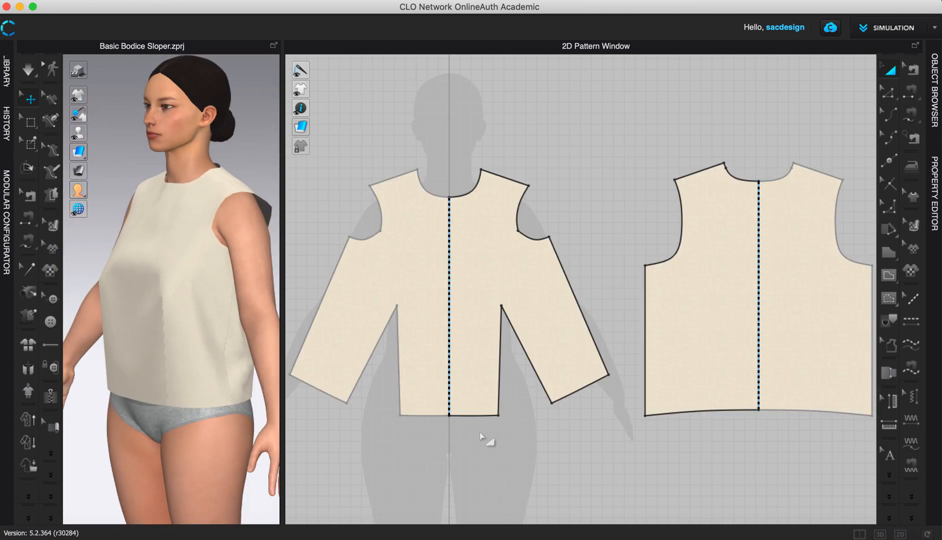
pyautogui.moveTo(517, 402)
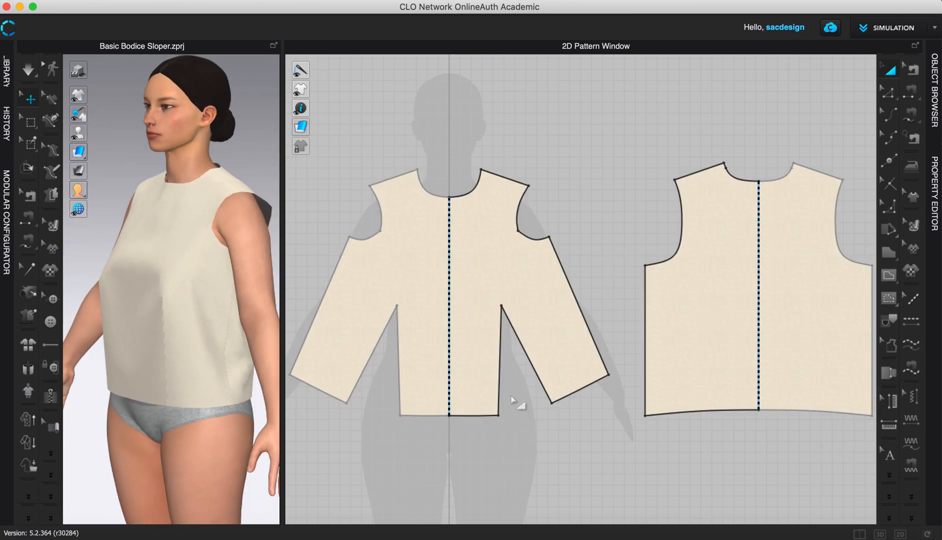
pyautogui.click(498, 413)
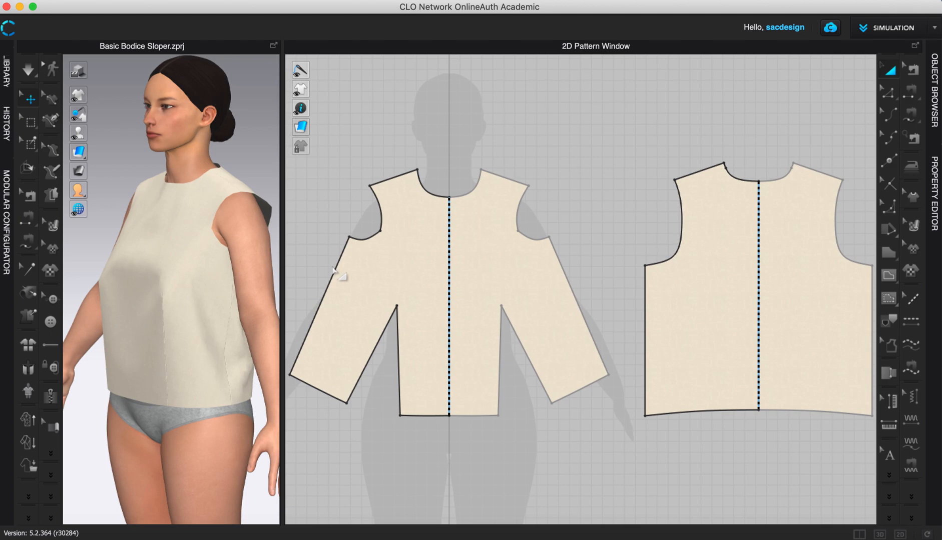
pyautogui.click(402, 290)
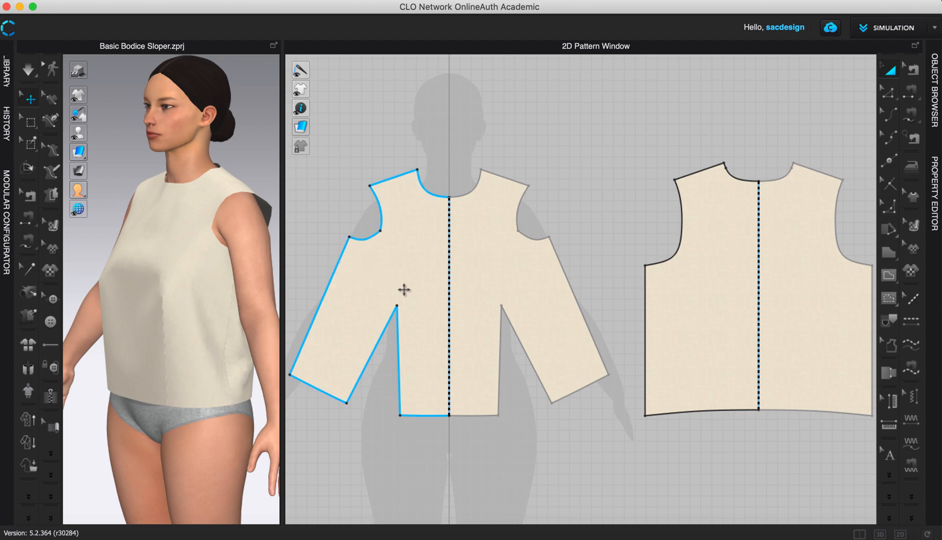
pyautogui.moveTo(408, 284)
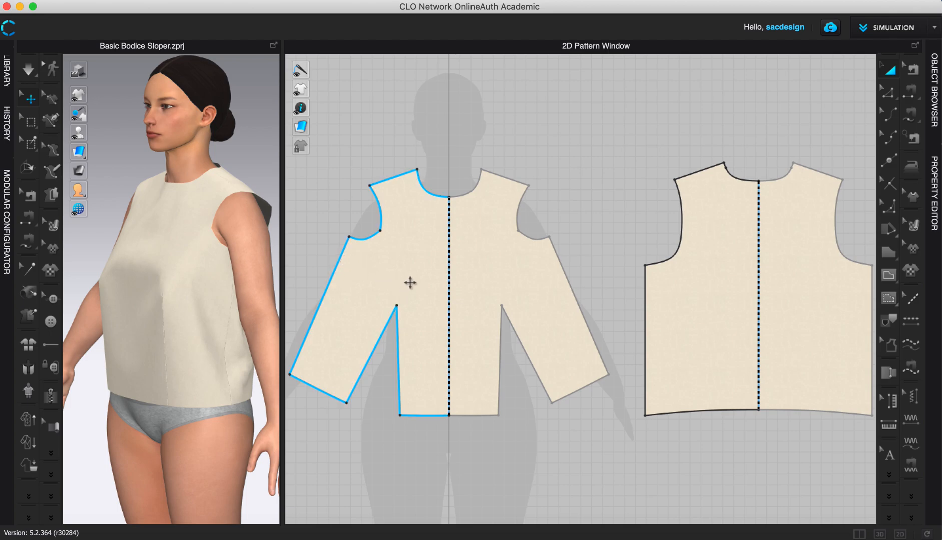
pyautogui.moveTo(415, 334)
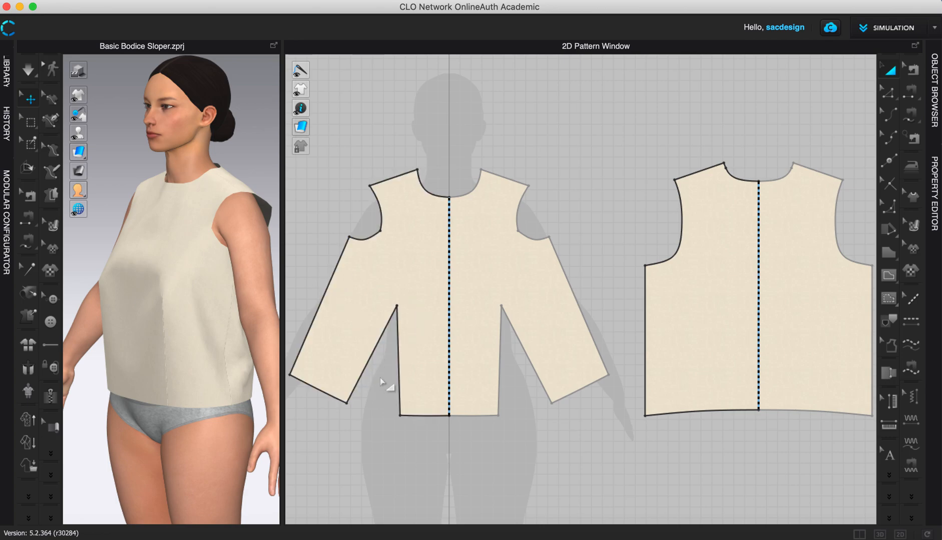
pyautogui.moveTo(381, 373)
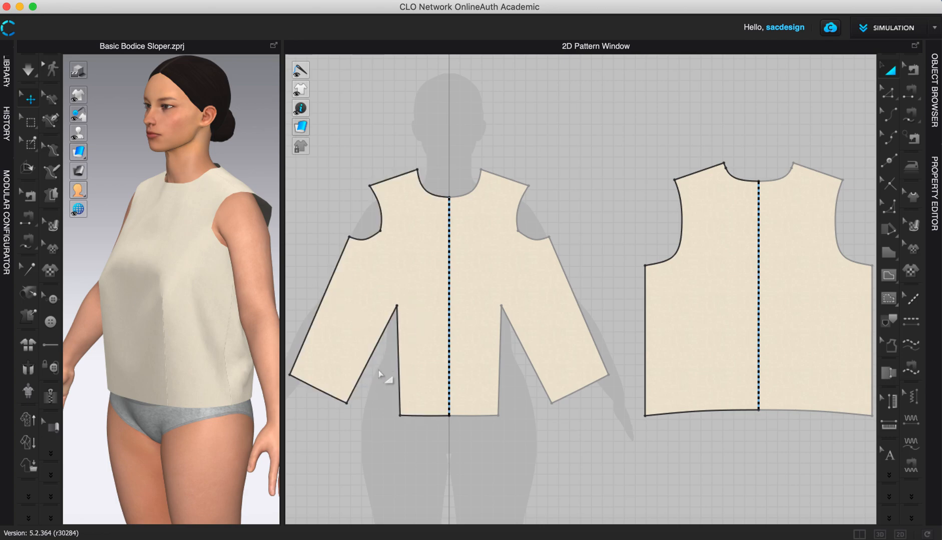
# Switch to the Edit Pattern tool (Z) for selecting the left waist dart lines.
pyautogui.click(378, 337)
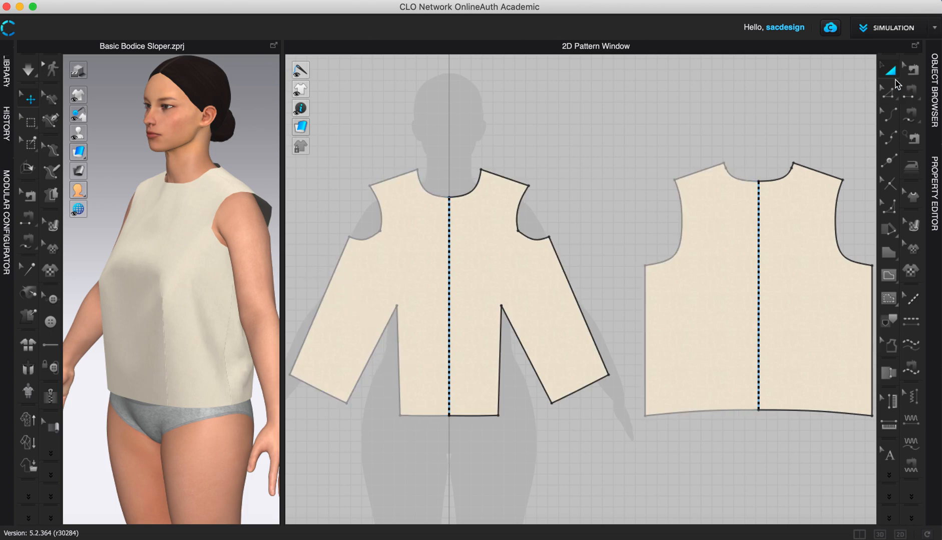
pyautogui.moveTo(891, 70)
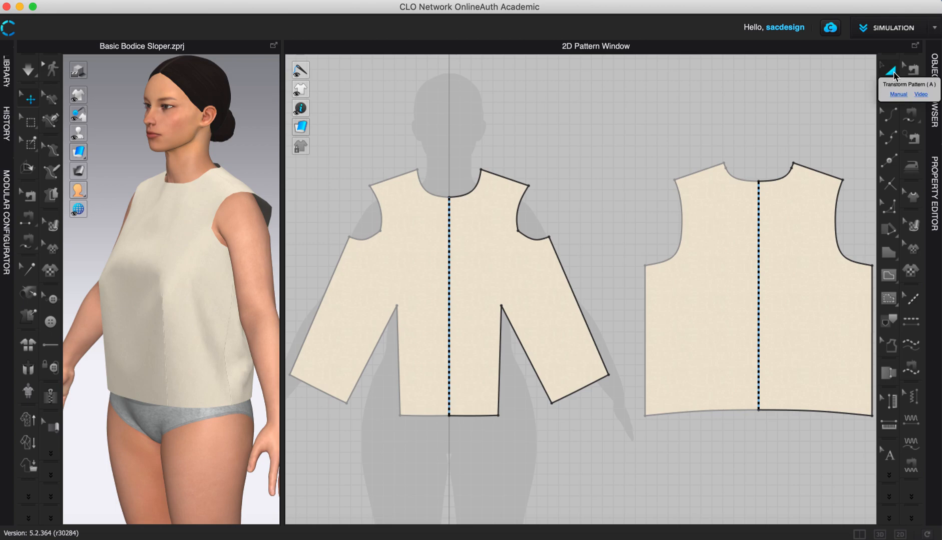
pyautogui.moveTo(889, 90)
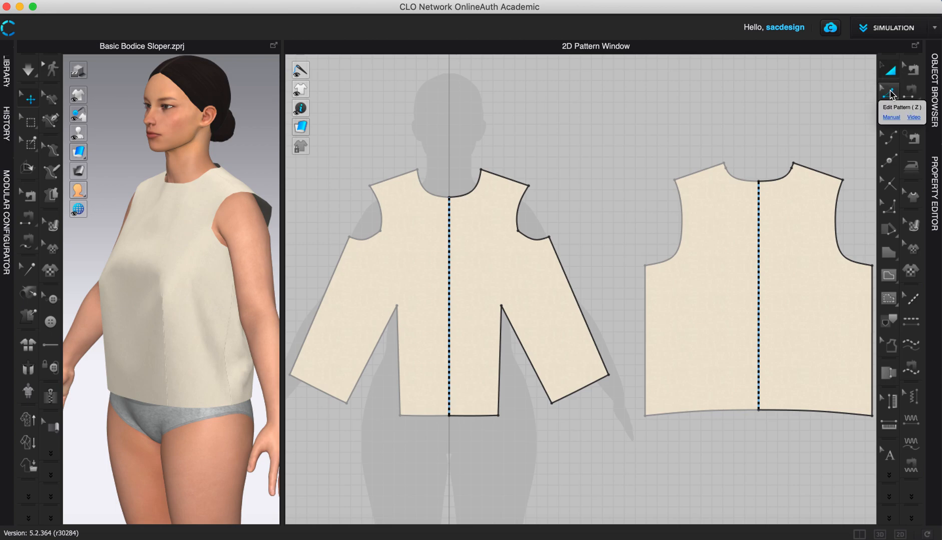
pyautogui.moveTo(892, 96)
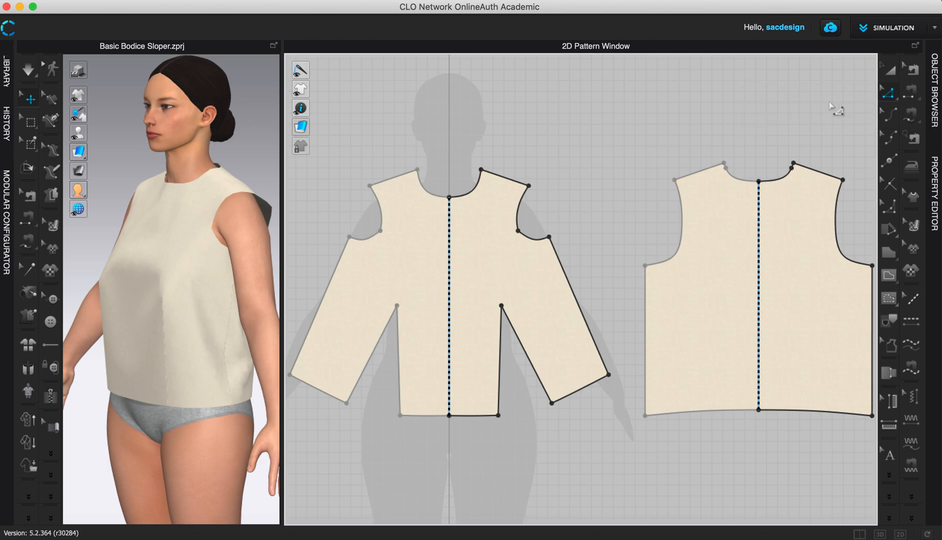
pyautogui.moveTo(255, 300)
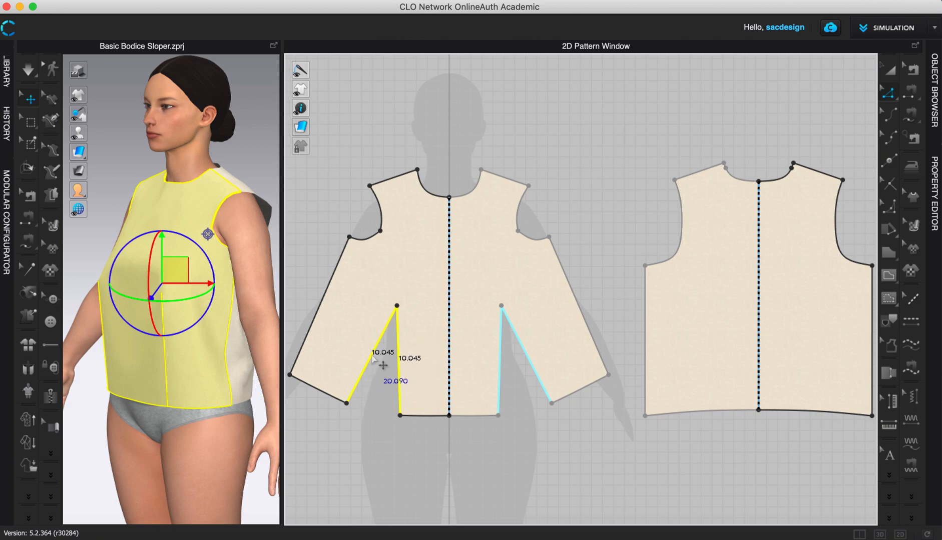
pyautogui.moveTo(407, 370)
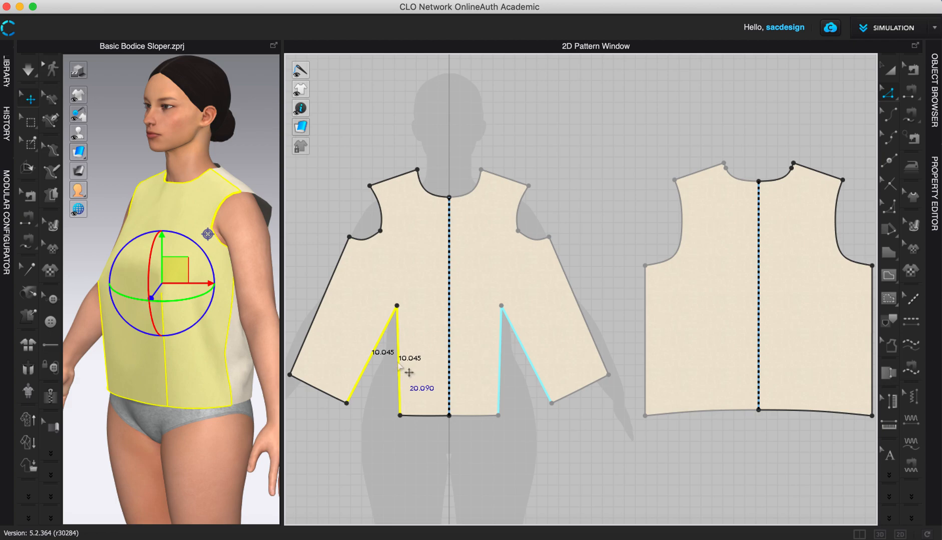
# Right-click the selected dart lines to reveal the Edit Dart and Rotate Dart options.
pyautogui.rightClick(408, 351)
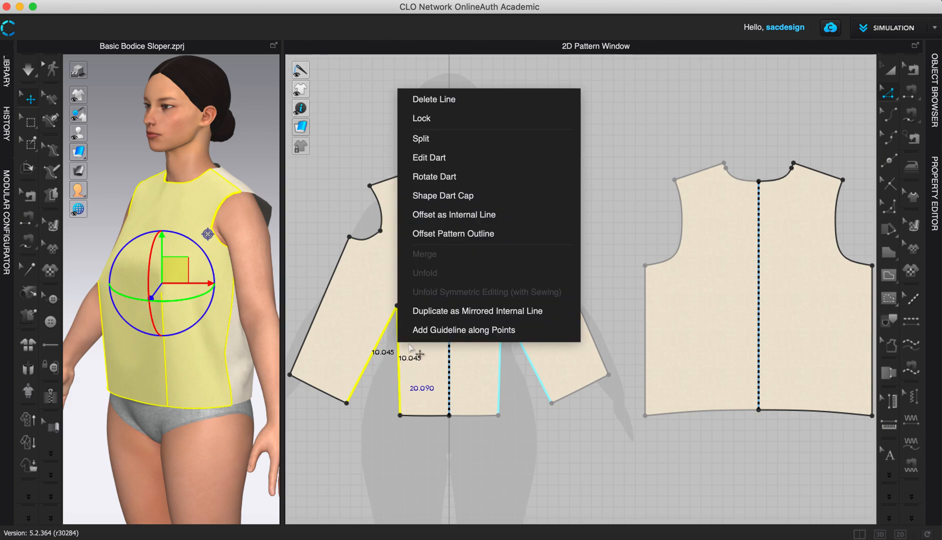
pyautogui.moveTo(442, 196)
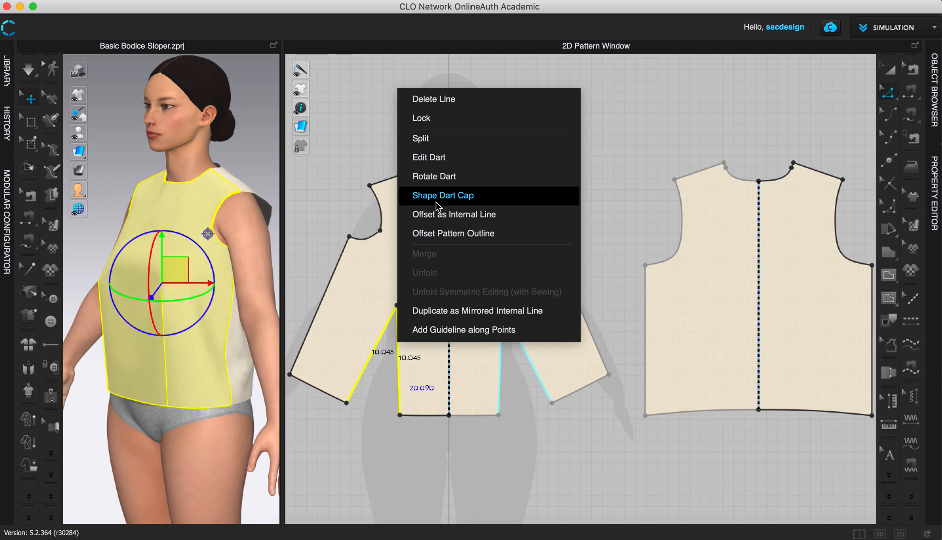
pyautogui.moveTo(428, 161)
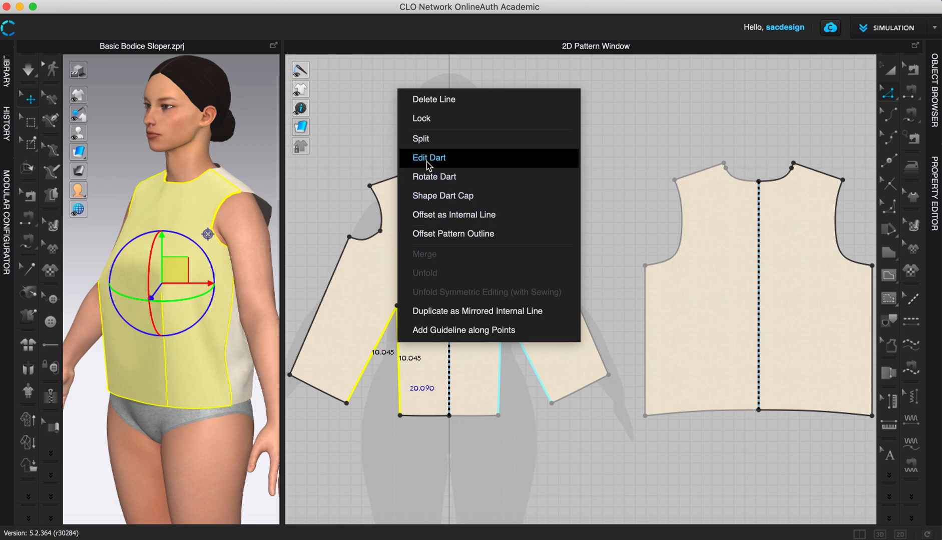
pyautogui.moveTo(452, 161)
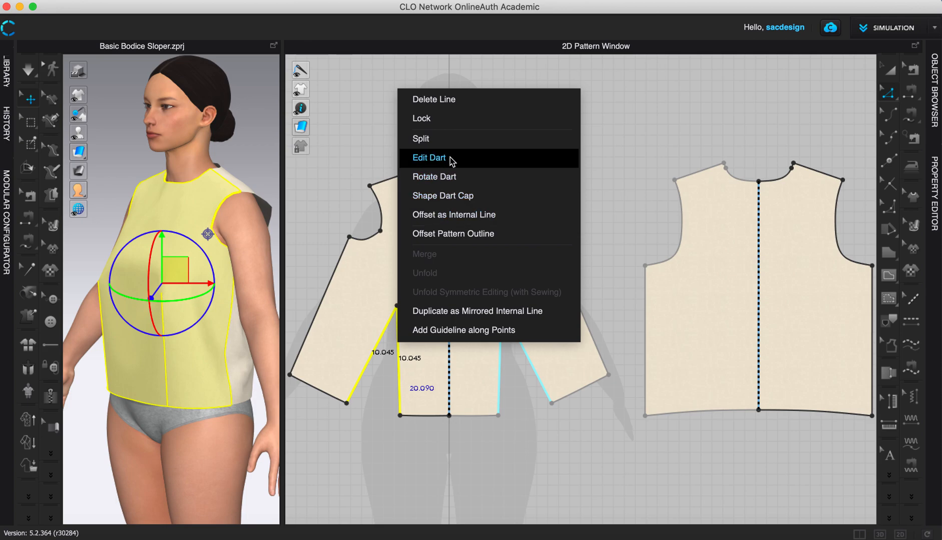
pyautogui.moveTo(442, 177)
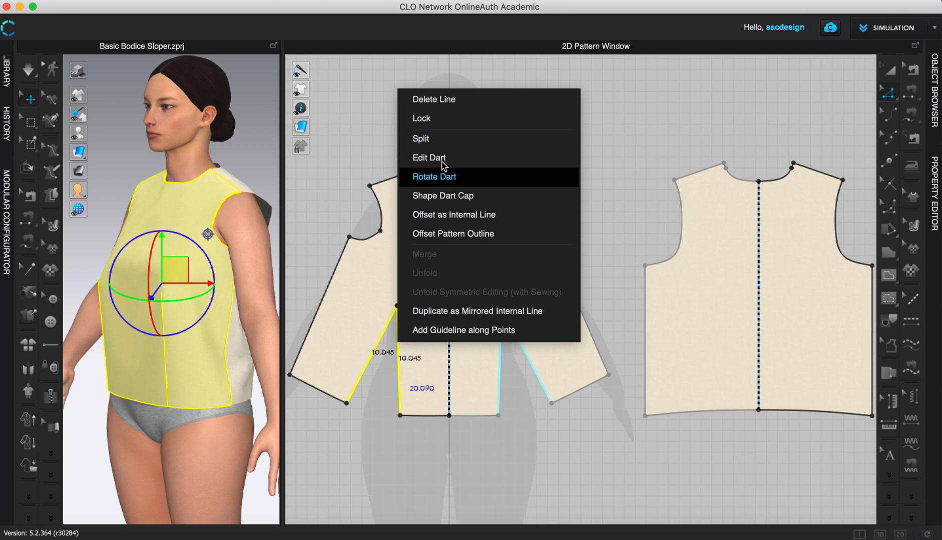
pyautogui.moveTo(441, 180)
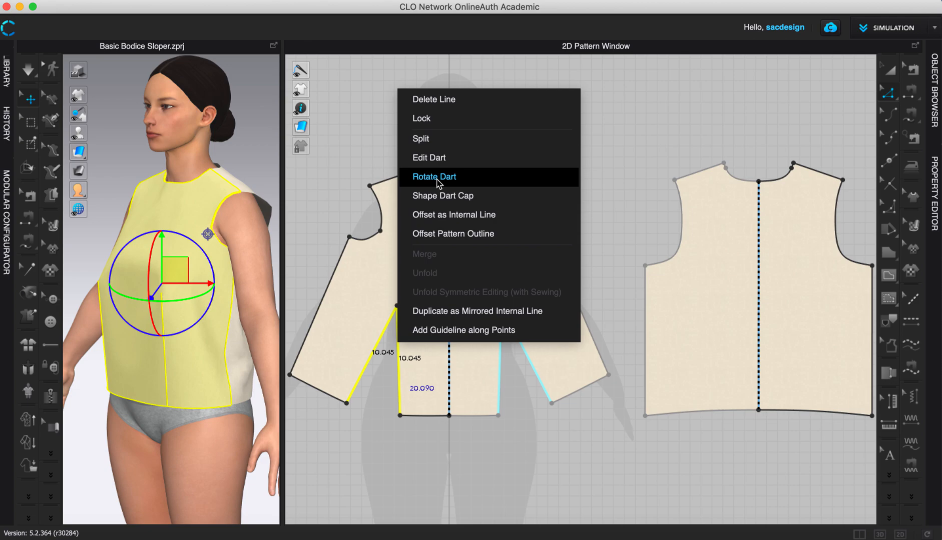
pyautogui.moveTo(431, 184)
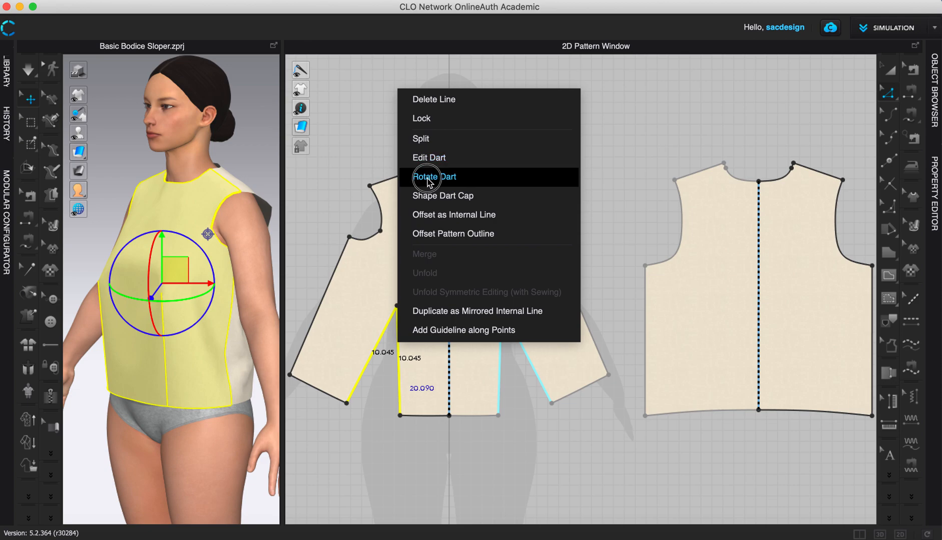
# Start Rotate Dart on the left front waist dart.
pyautogui.click(434, 177)
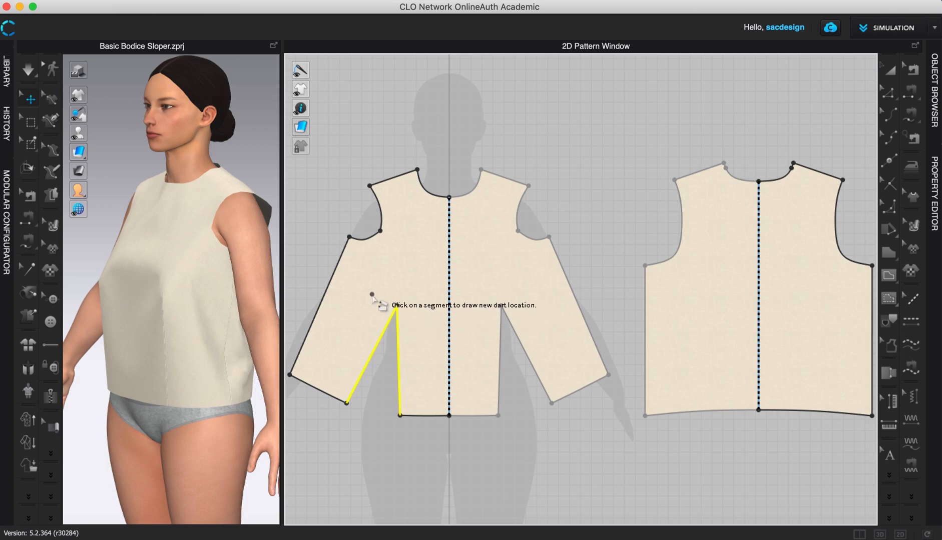
pyautogui.moveTo(351, 280)
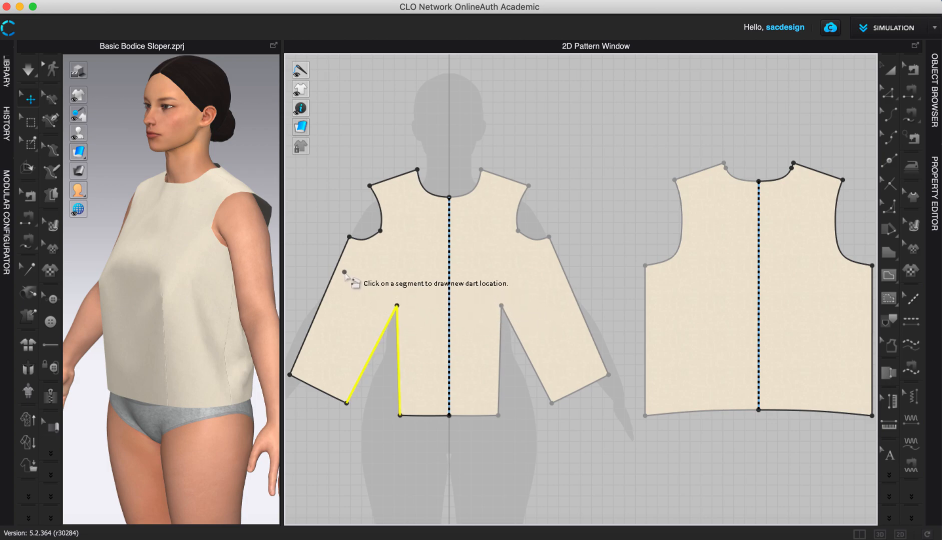
pyautogui.moveTo(351, 278)
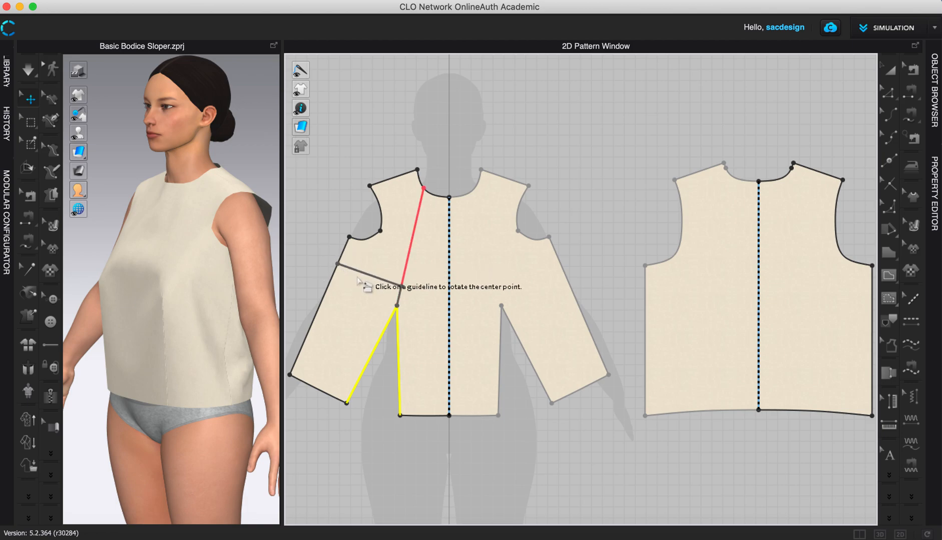
pyautogui.moveTo(402, 303)
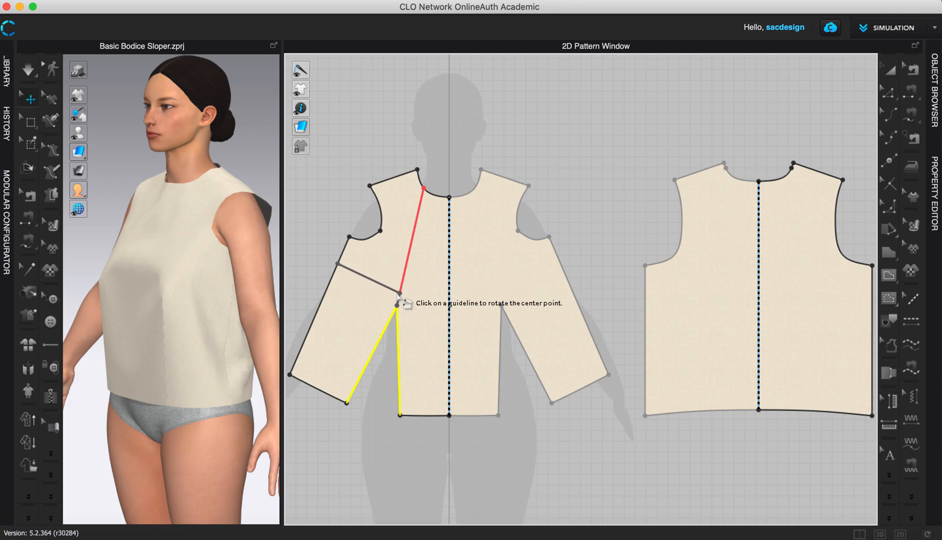
pyautogui.moveTo(355, 275)
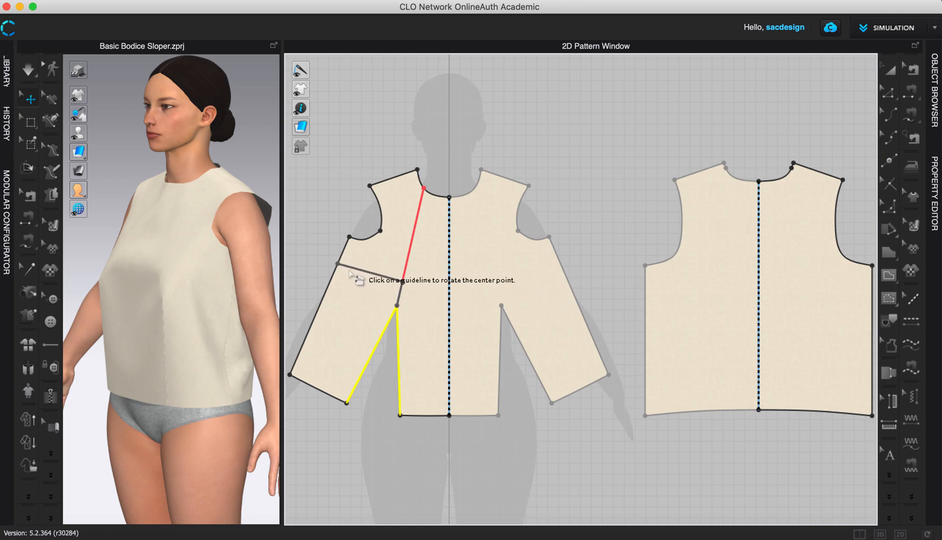
pyautogui.moveTo(410, 298)
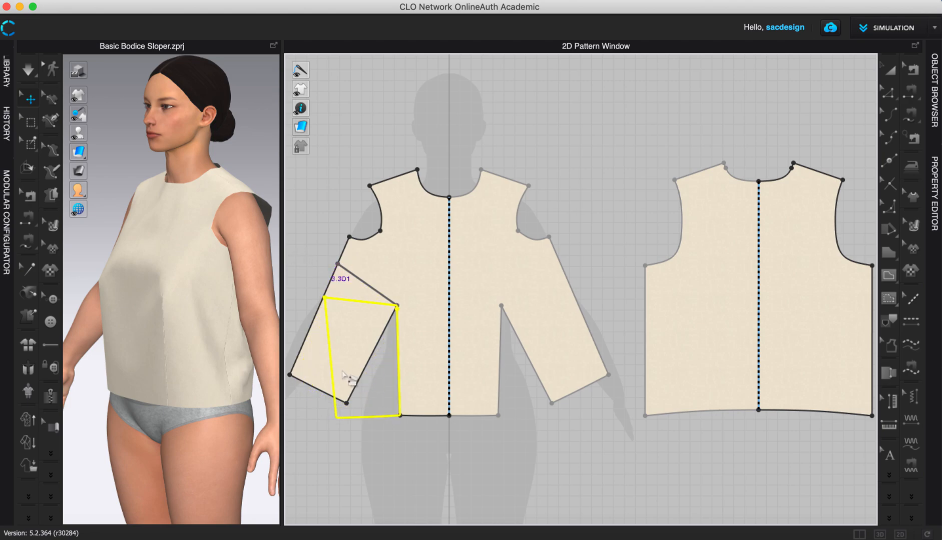
pyautogui.moveTo(311, 342)
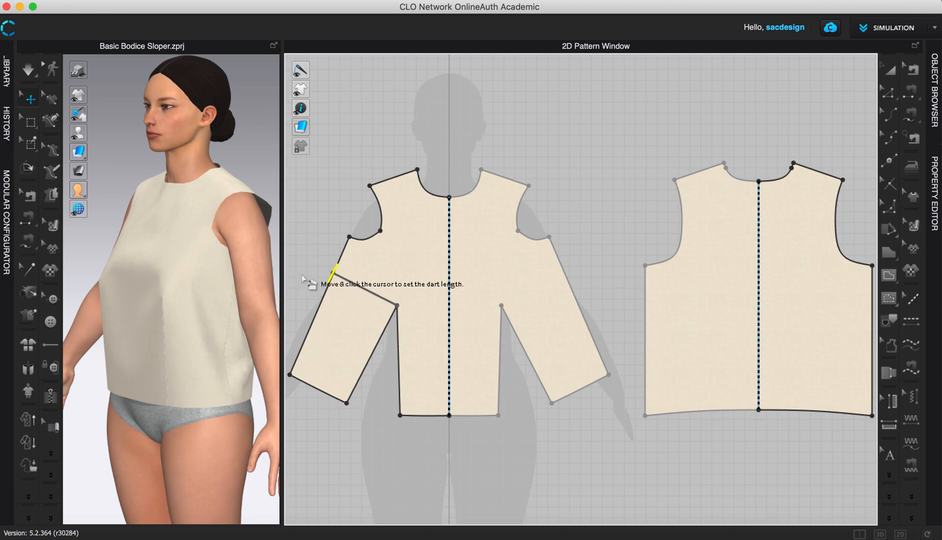
pyautogui.moveTo(371, 309)
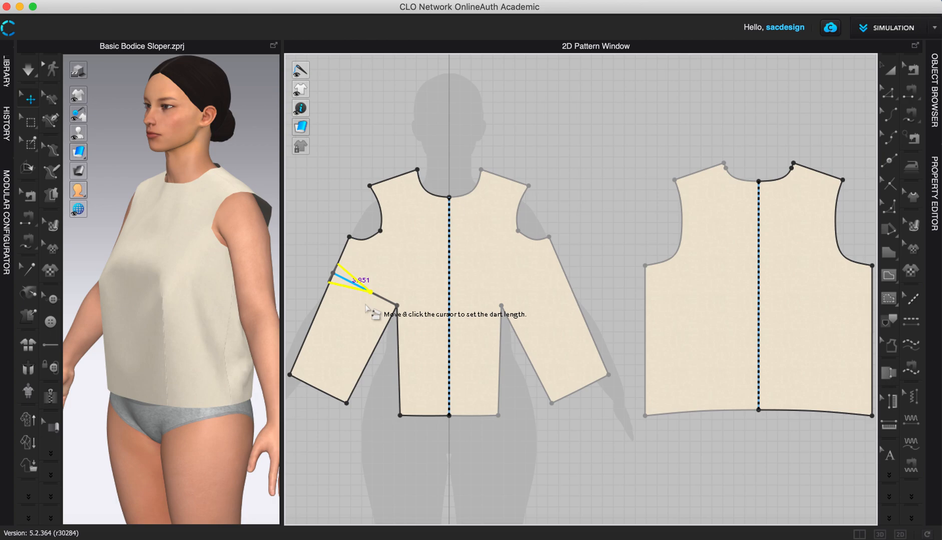
pyautogui.moveTo(404, 314)
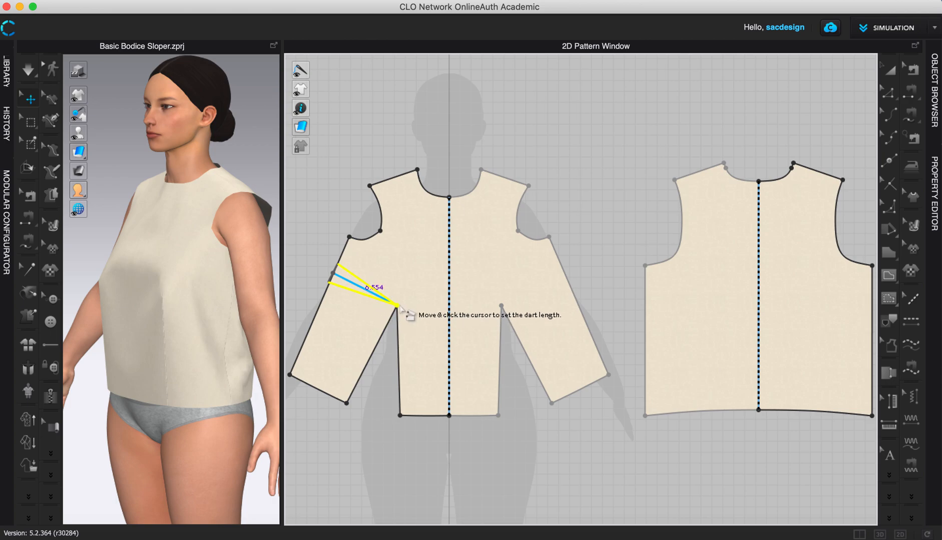
pyautogui.moveTo(399, 312)
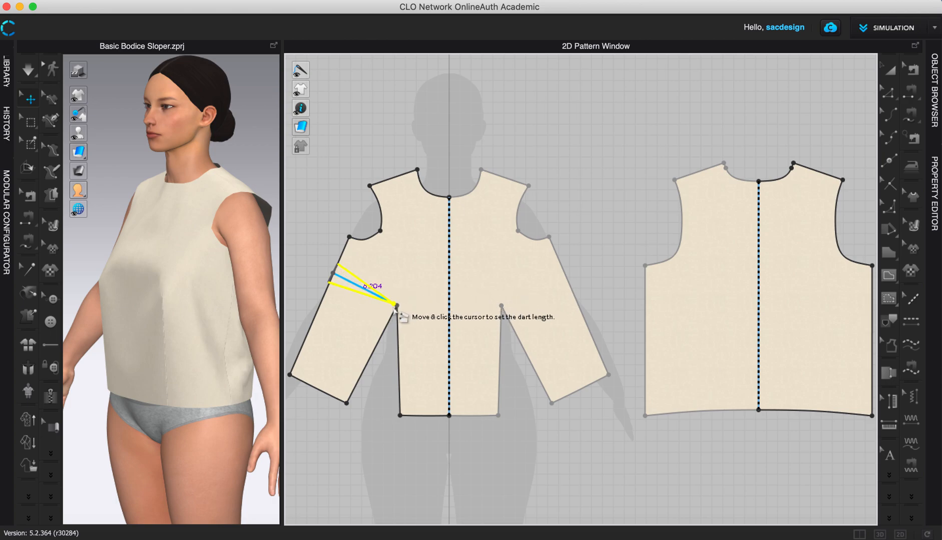
pyautogui.moveTo(403, 313)
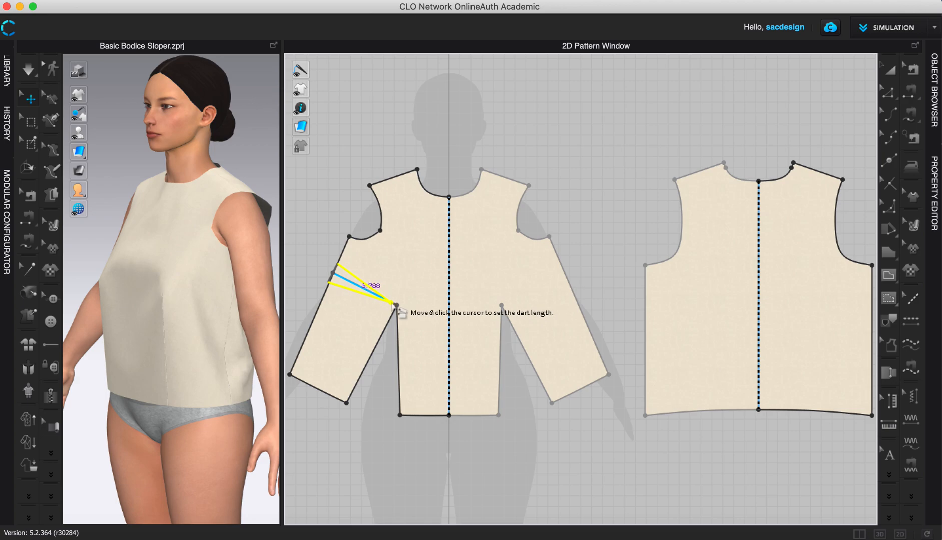
pyautogui.moveTo(402, 309)
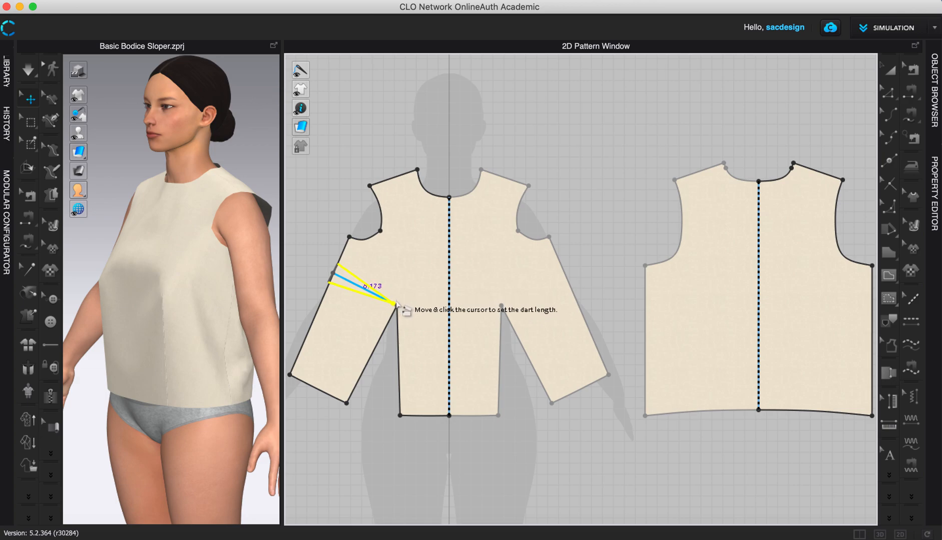
pyautogui.moveTo(397, 310)
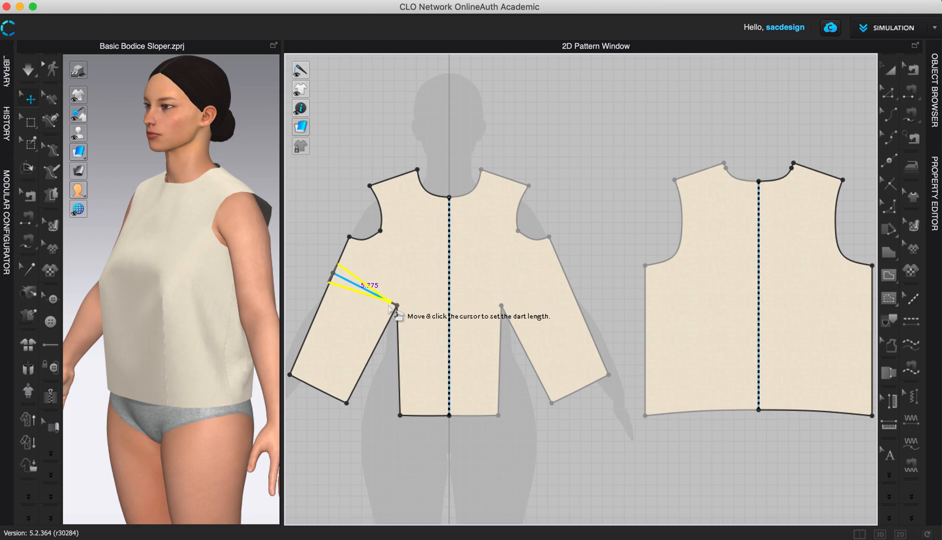
pyautogui.moveTo(387, 303)
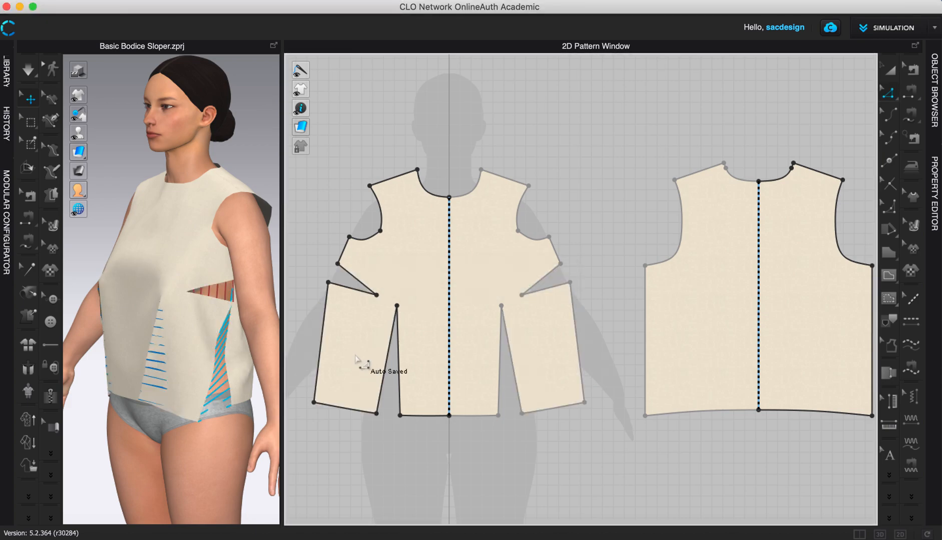
pyautogui.moveTo(390, 429)
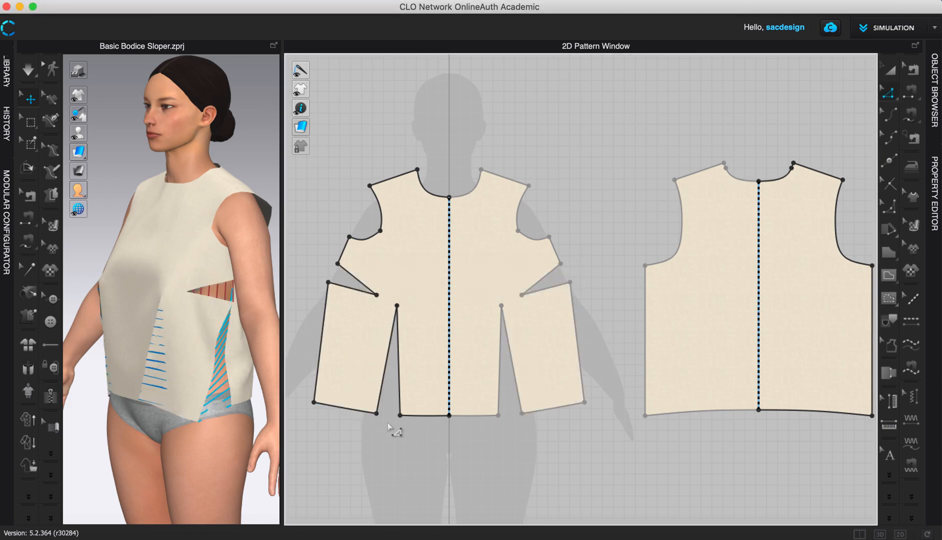
pyautogui.moveTo(378, 383)
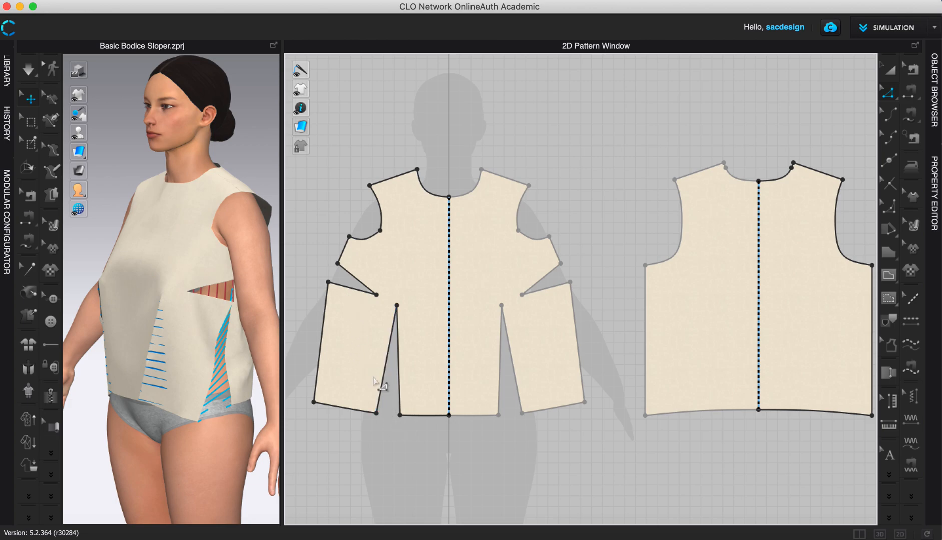
pyautogui.moveTo(235, 427)
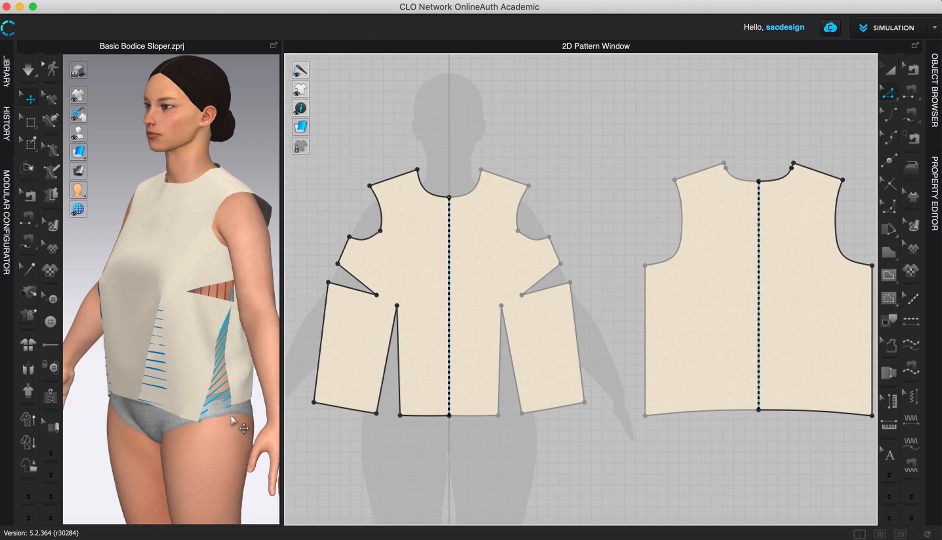
pyautogui.moveTo(285, 280)
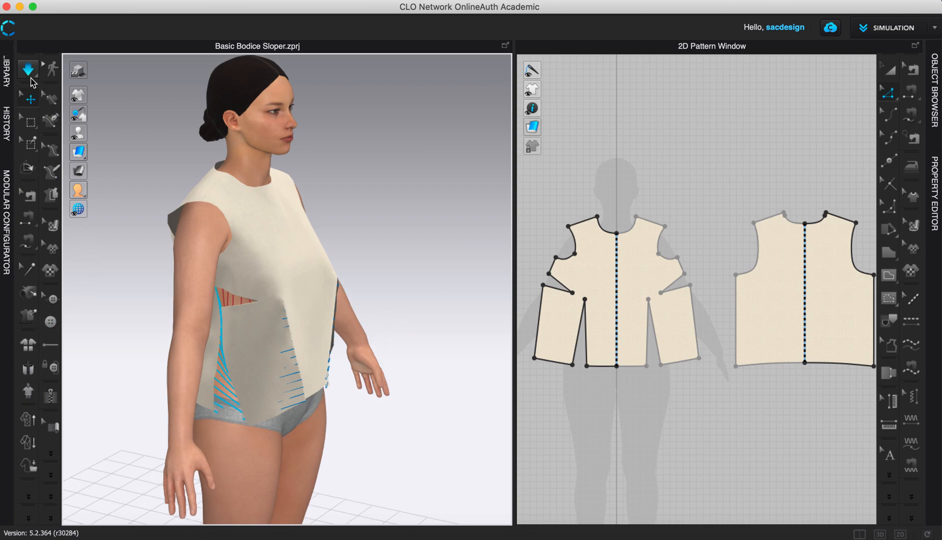
pyautogui.moveTo(28, 70)
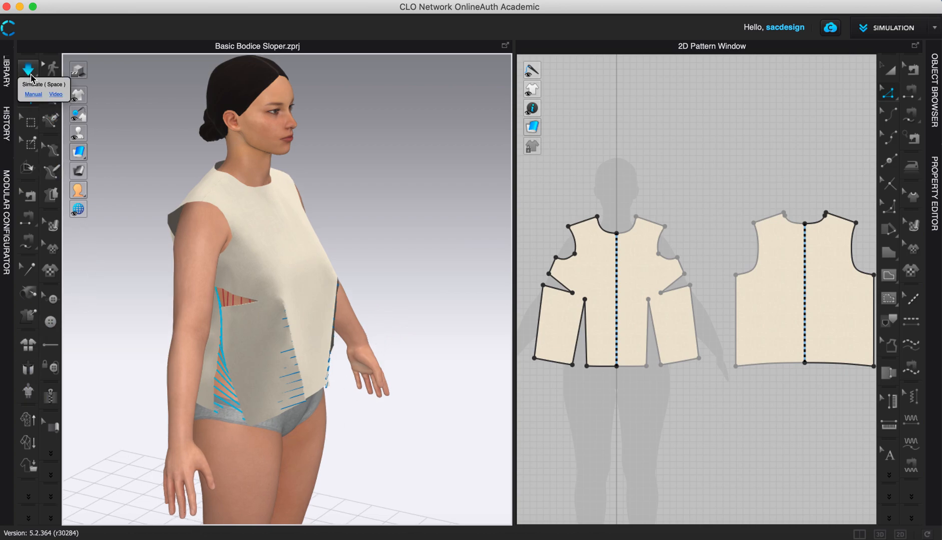
# Run Simulate to drape the darted front bodice on the avatar and zoom in.
pyautogui.click(27, 69)
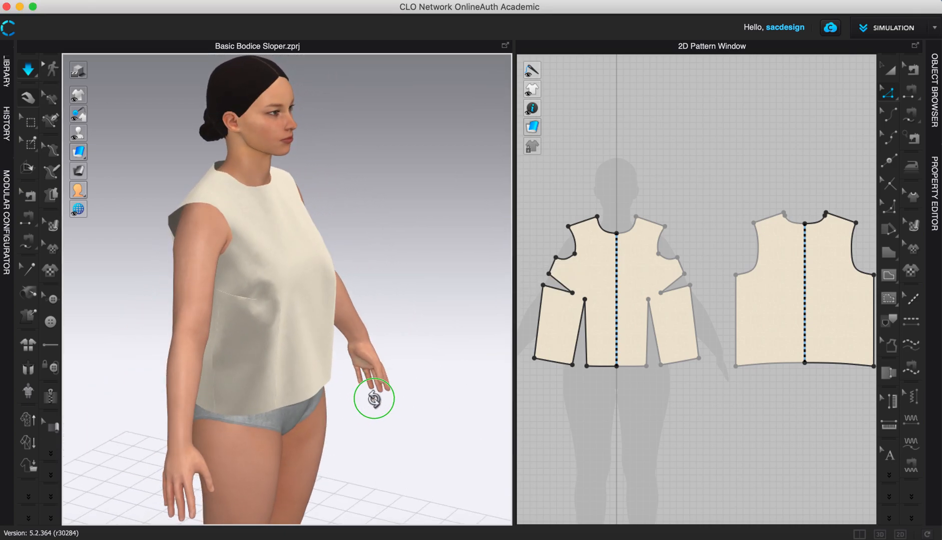
pyautogui.scroll(3)
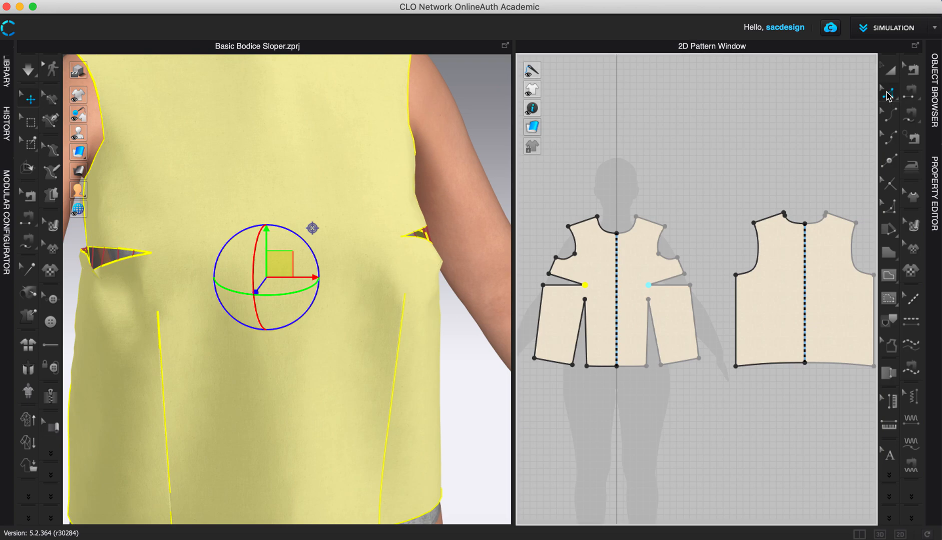
pyautogui.moveTo(893, 99)
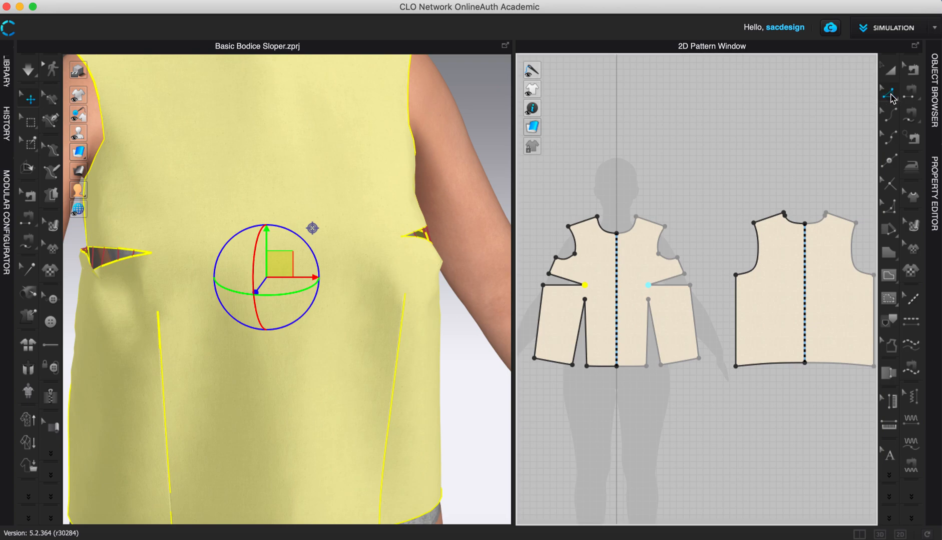
pyautogui.moveTo(887, 95)
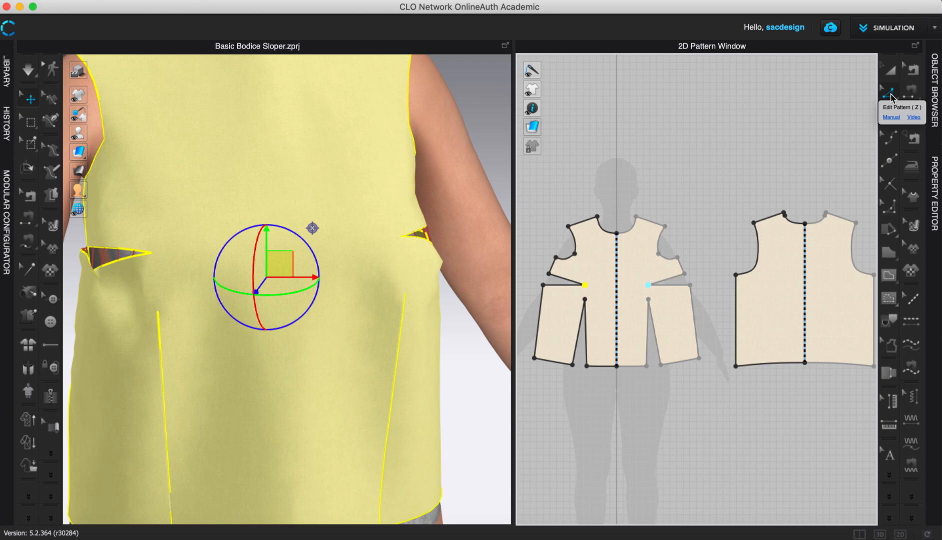
pyautogui.moveTo(585, 286)
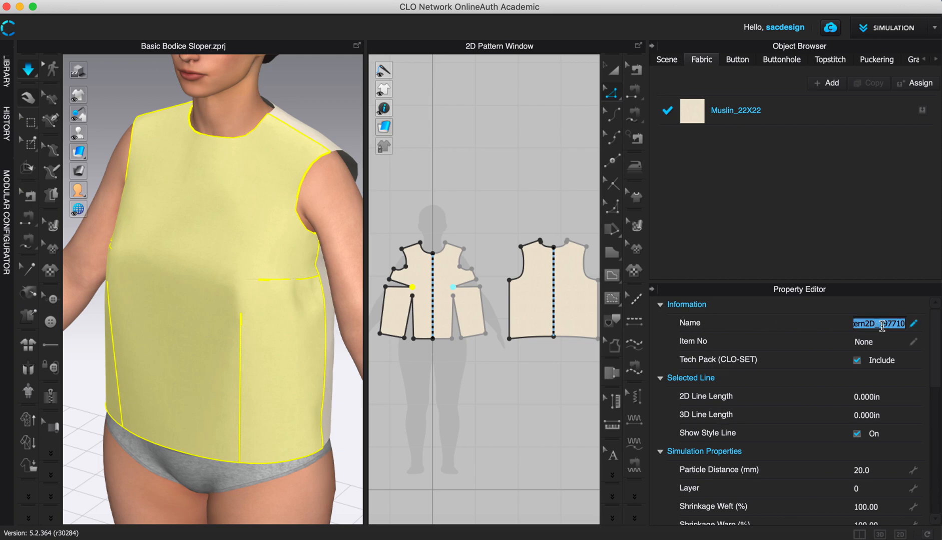
# Type 'Front Bodice, Sample #3' into the piece's Name field.
pyautogui.write('Front Bodice,')
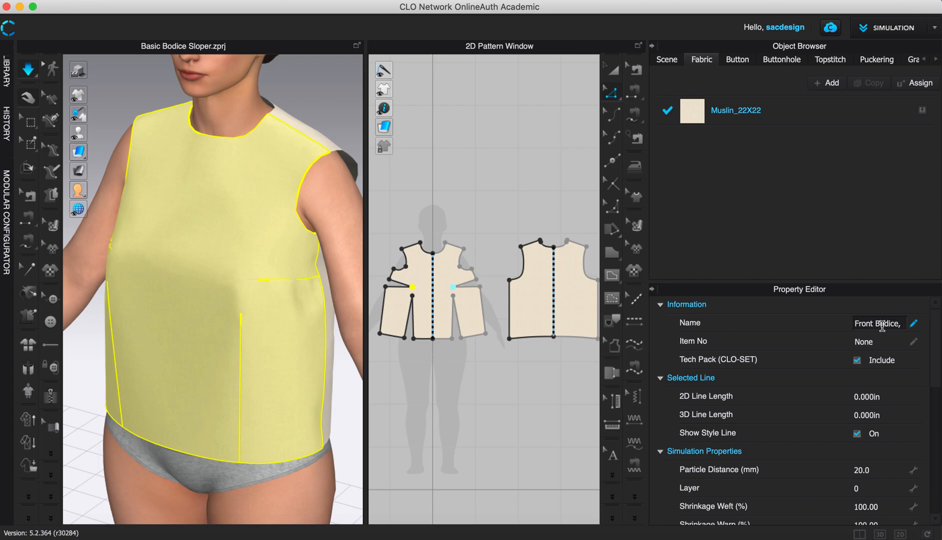
pyautogui.write('S')
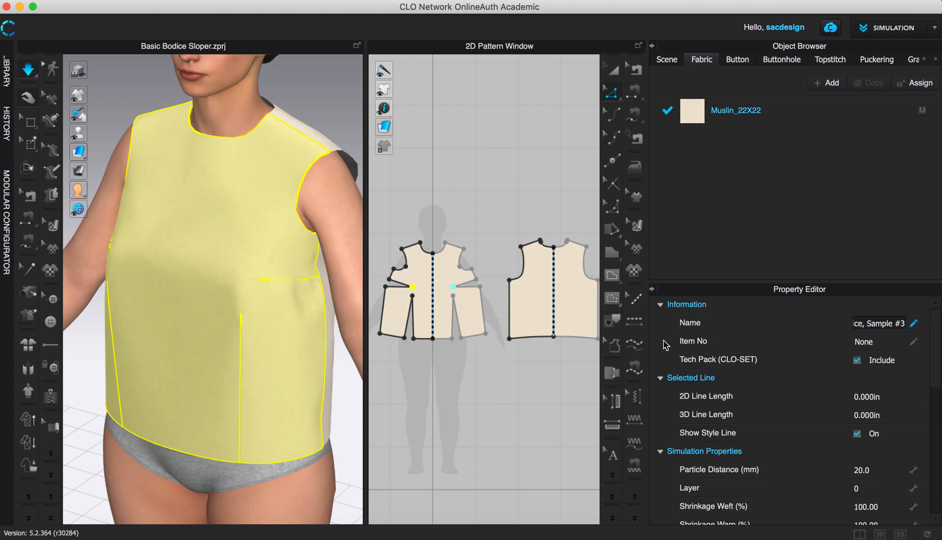
pyautogui.moveTo(533, 438)
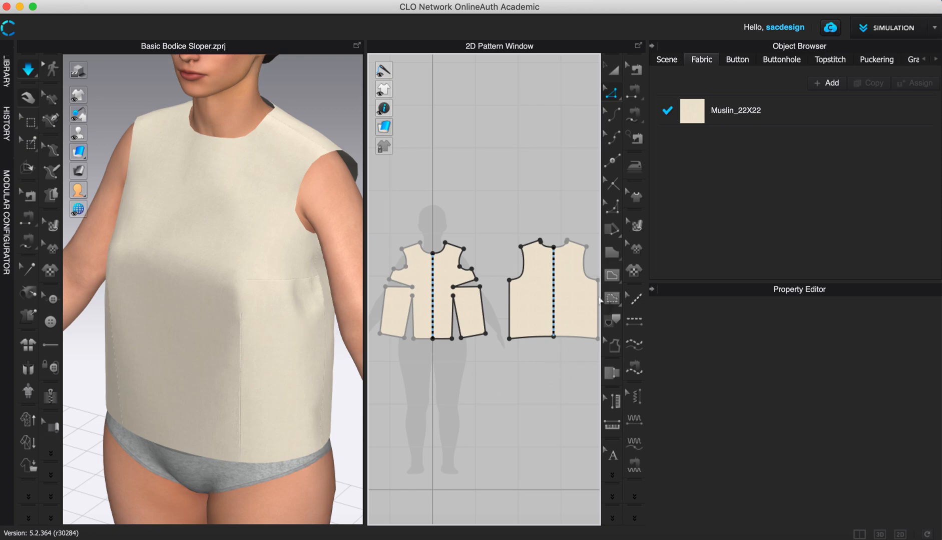
# Add seam allowance to the shoulder, armhole and side seam edges, sides at 0.5 in.
pyautogui.click(612, 373)
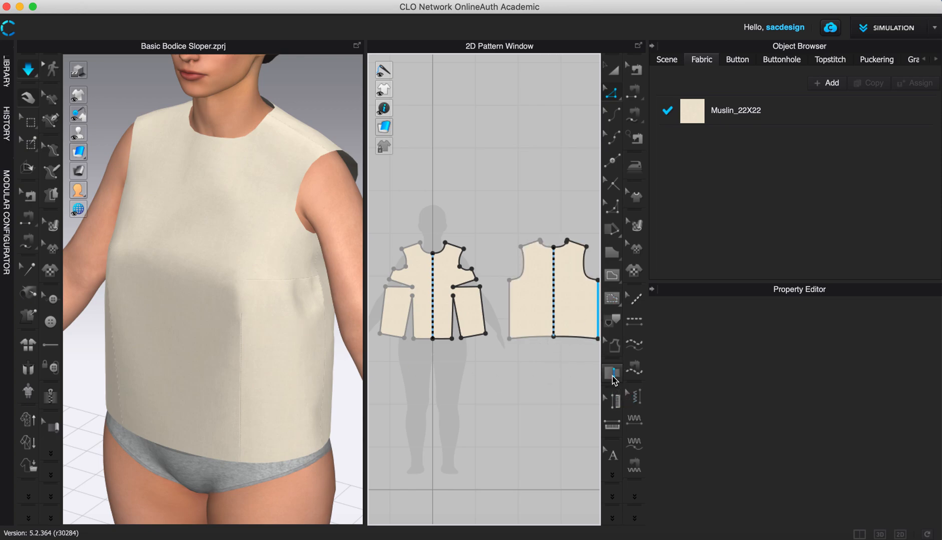
pyautogui.moveTo(651, 467)
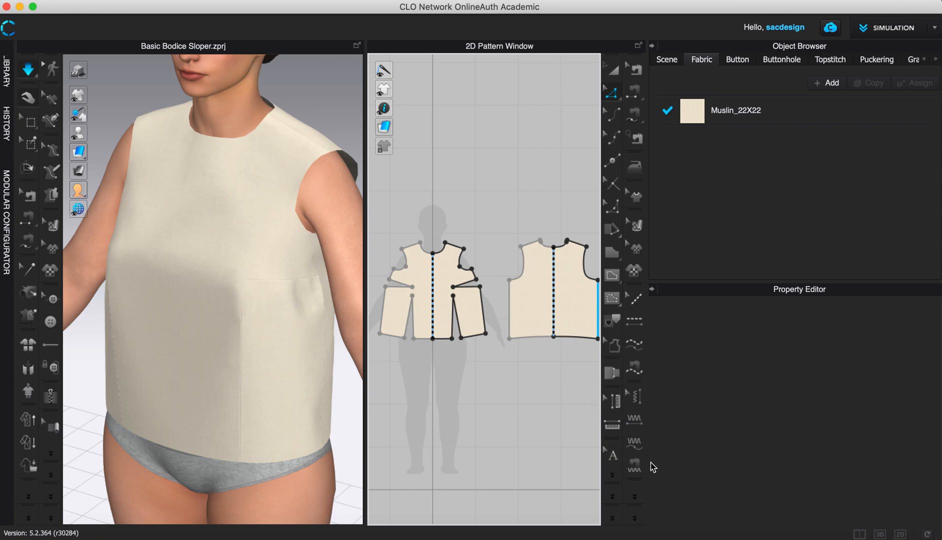
pyautogui.moveTo(614, 462)
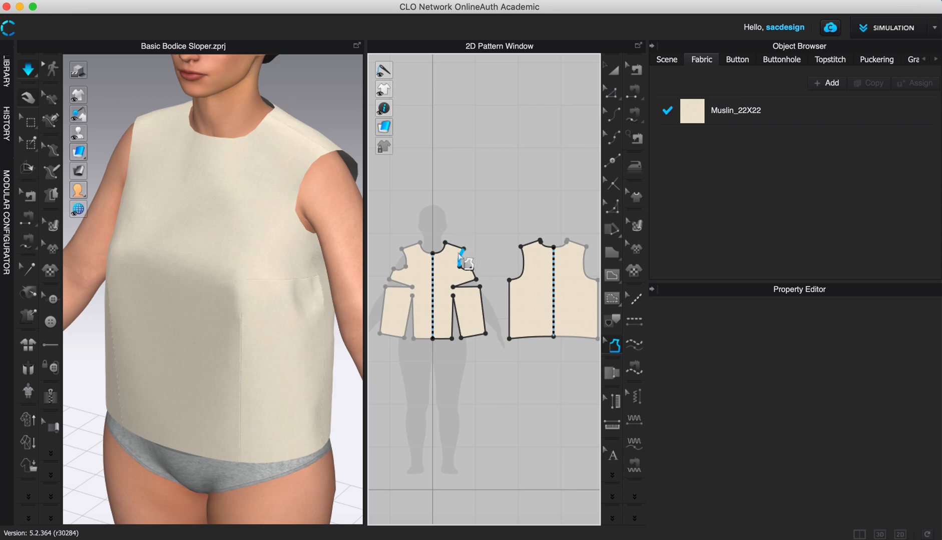
pyautogui.click(459, 258)
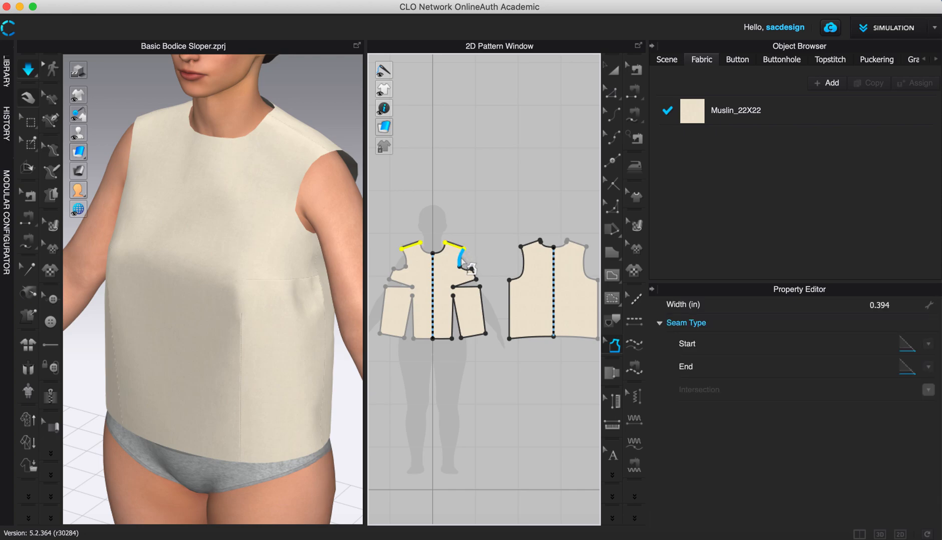
pyautogui.click(472, 267)
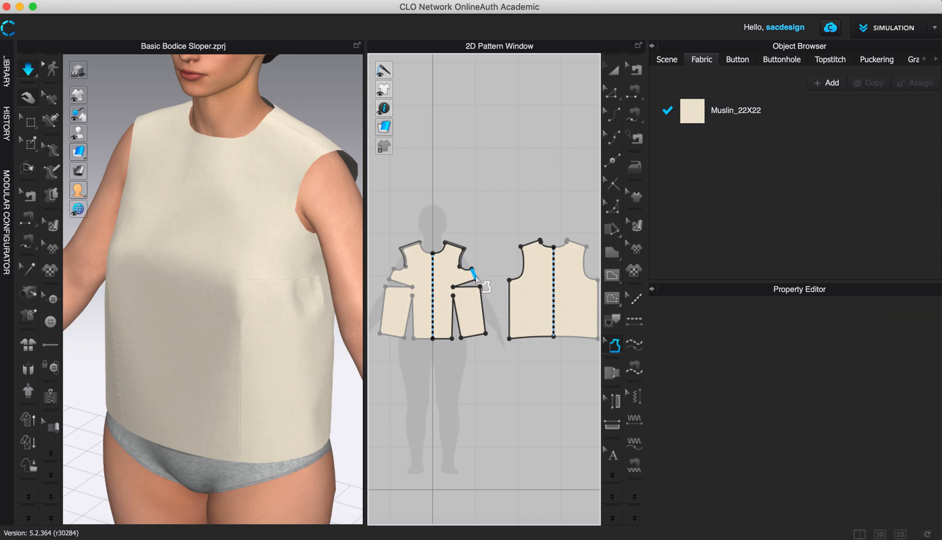
pyautogui.click(474, 276)
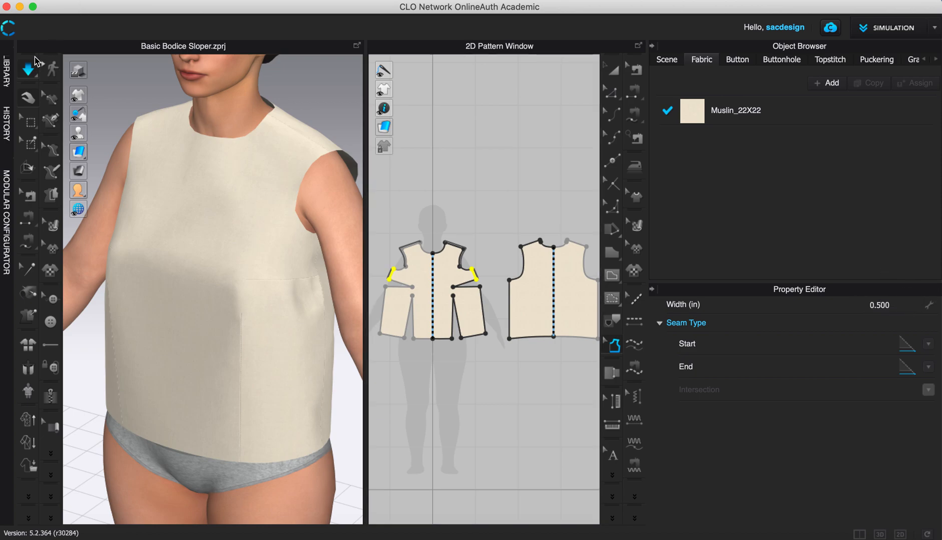
pyautogui.moveTo(587, 235)
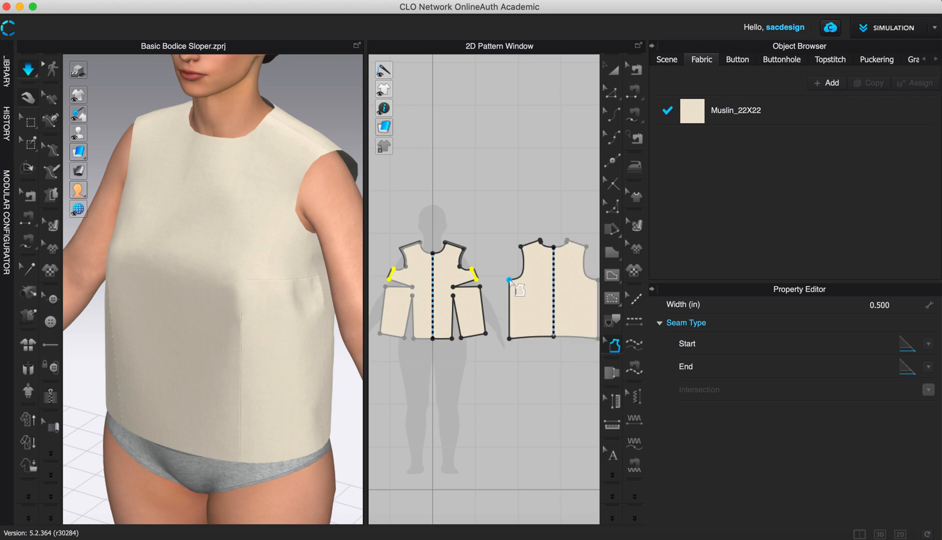
pyautogui.moveTo(459, 258)
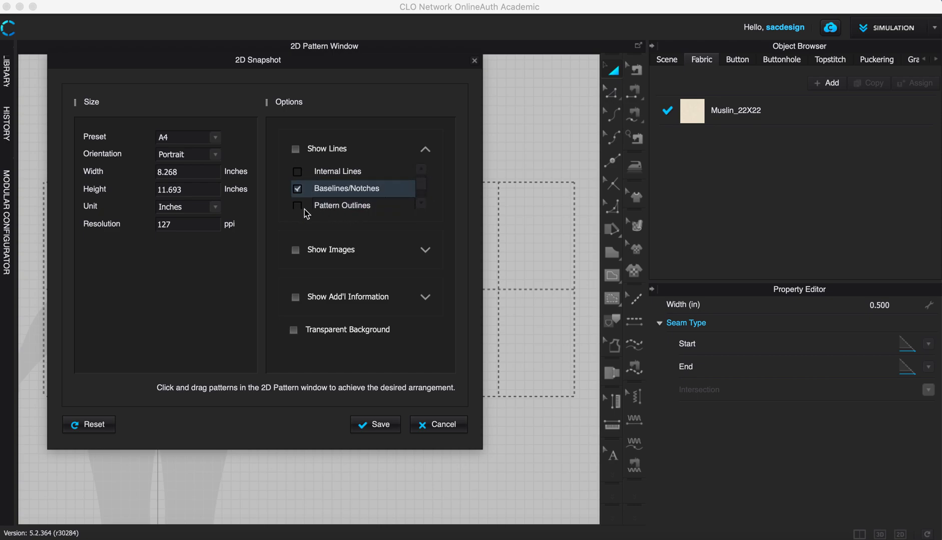
# Save a 2D snapshot with outlines, seam allowance and names, without baselines, notches or reference lines.
pyautogui.click(297, 171)
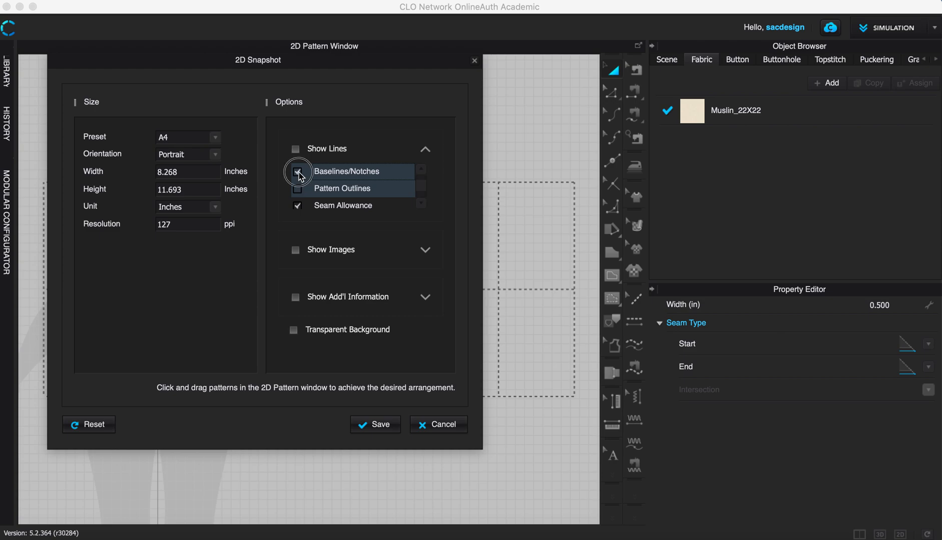
pyautogui.click(298, 171)
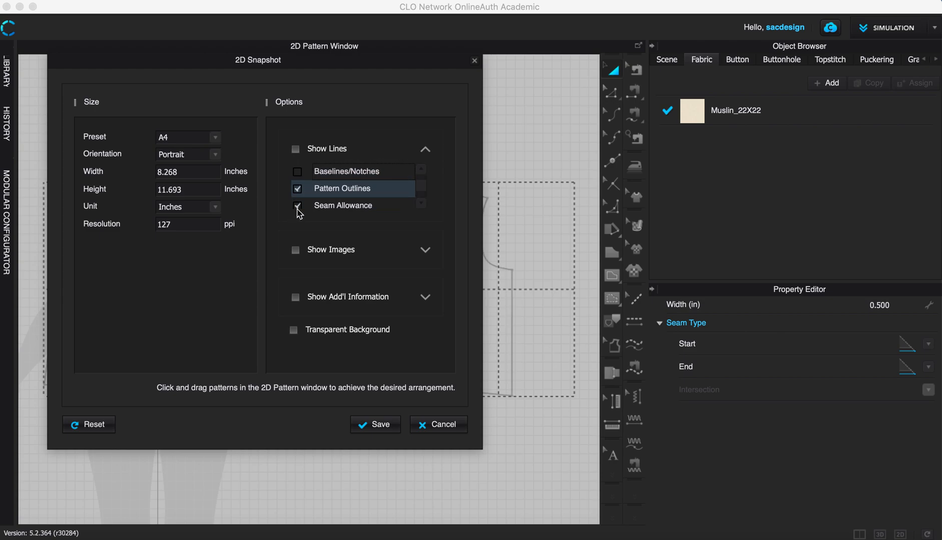
pyautogui.click(298, 206)
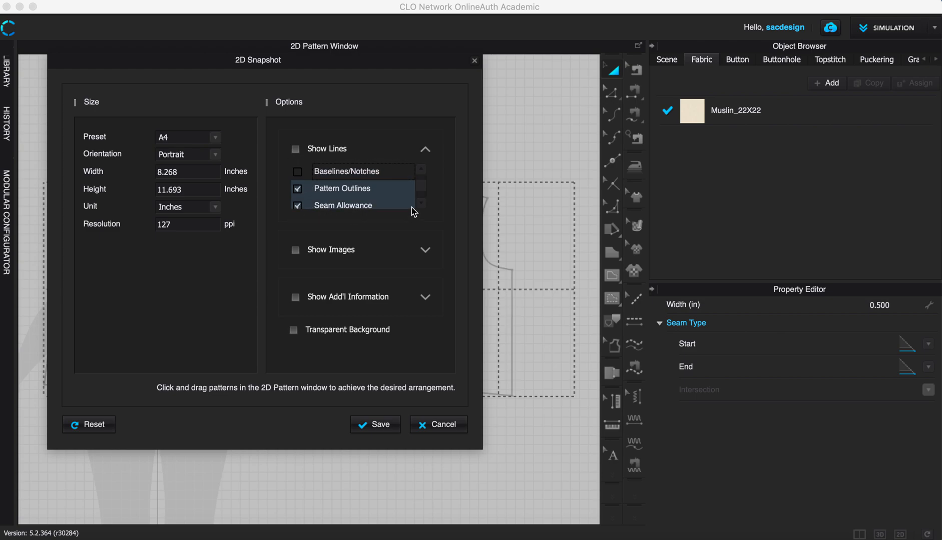
pyautogui.scroll(-3)
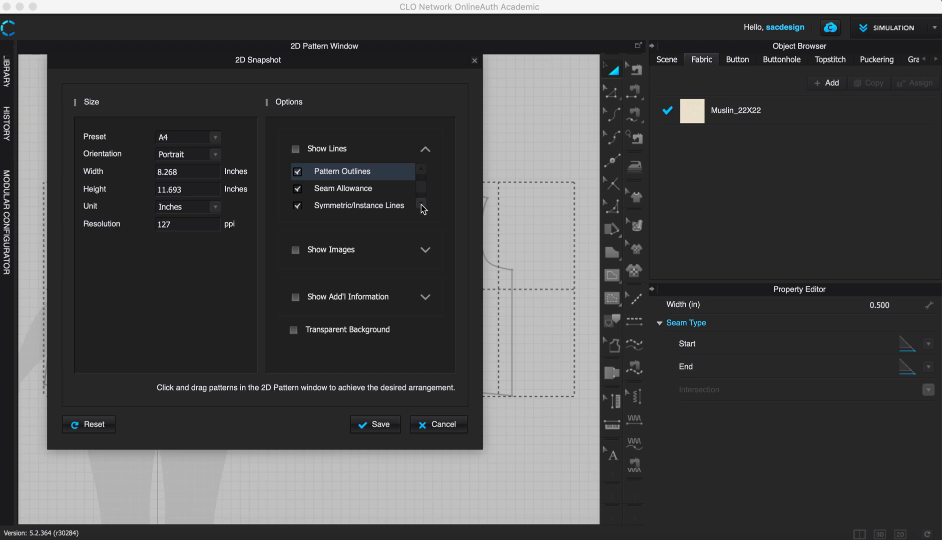
pyautogui.scroll(-3)
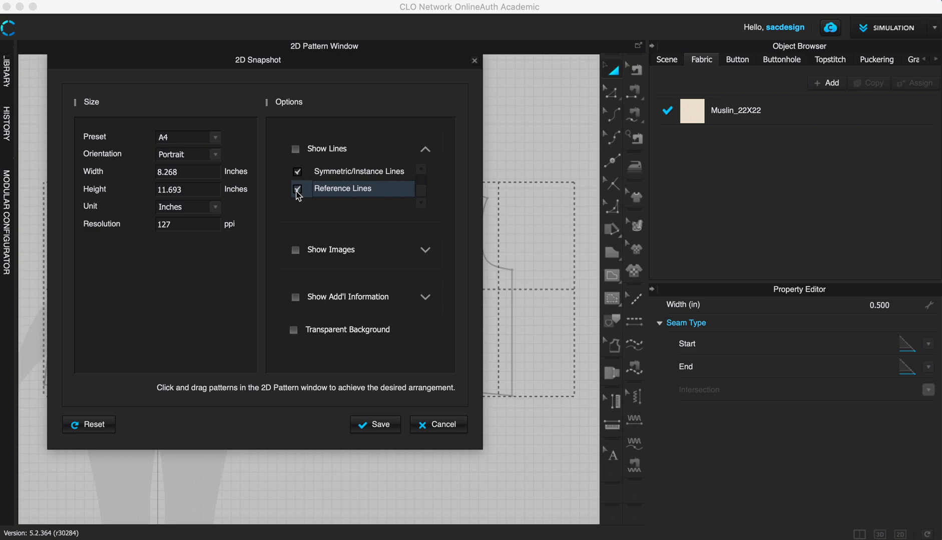
pyautogui.click(297, 189)
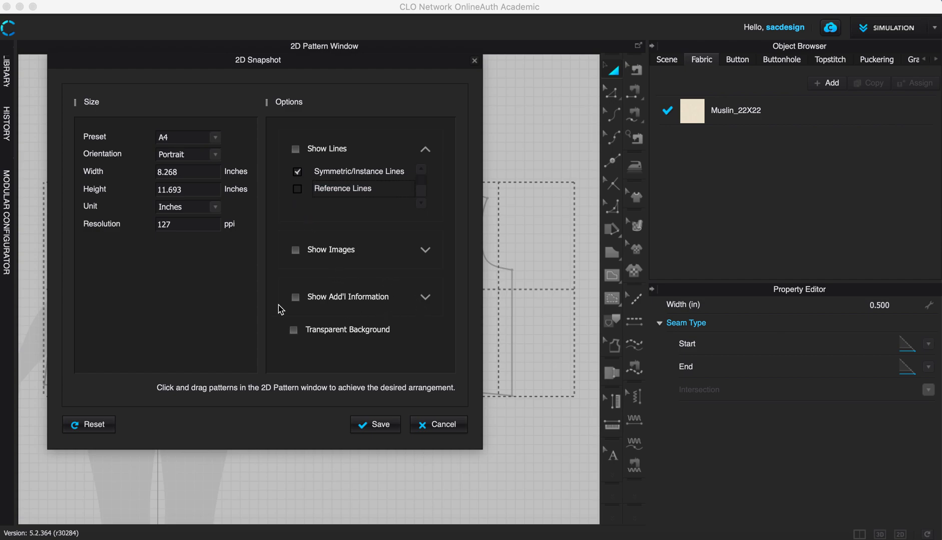
pyautogui.click(425, 296)
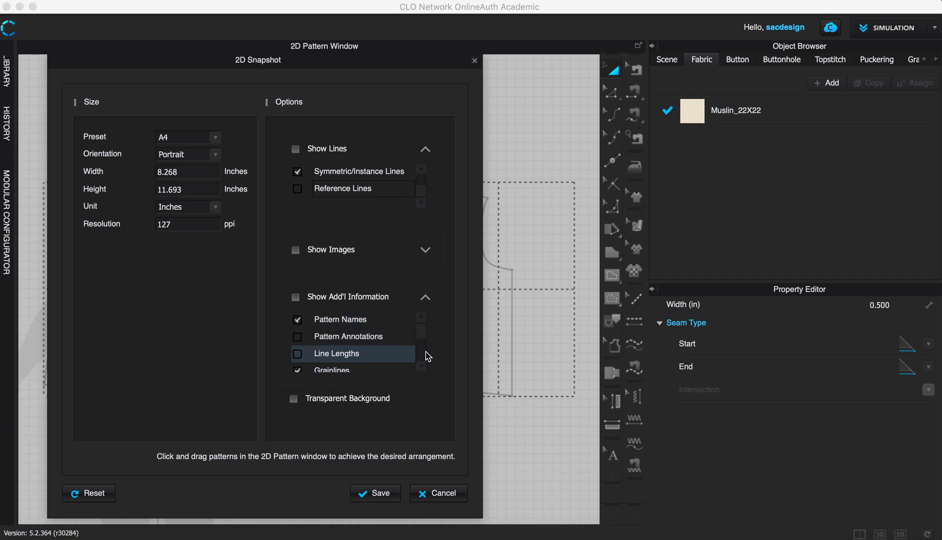
pyautogui.scroll(-3)
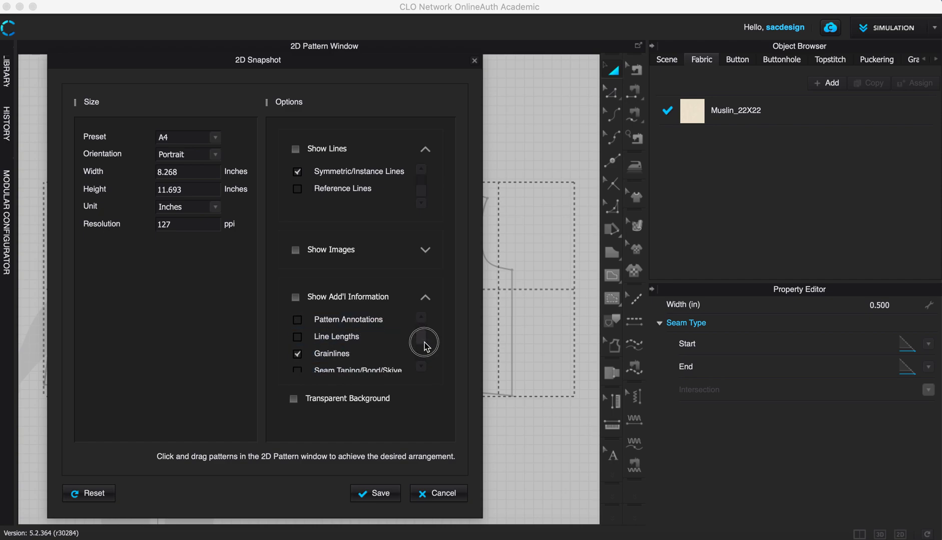
pyautogui.moveTo(420, 353)
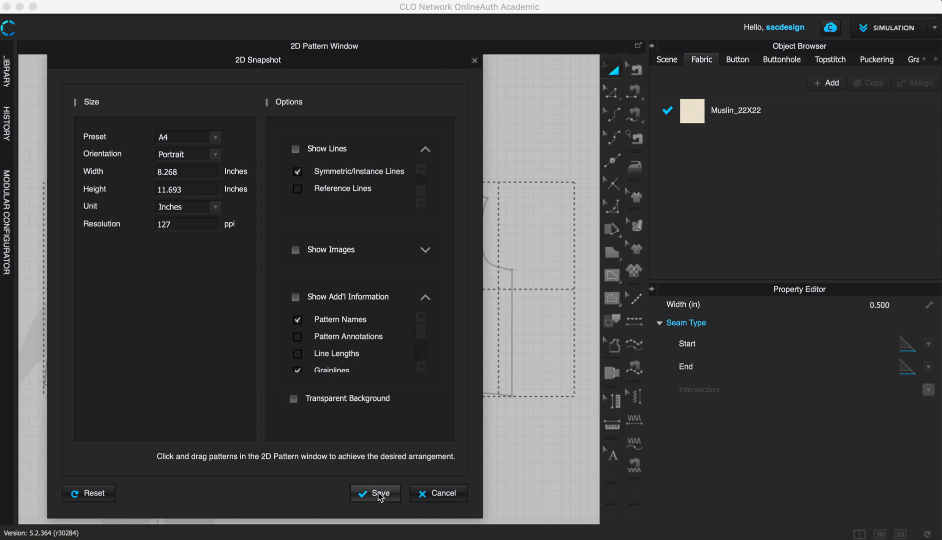
pyautogui.click(375, 492)
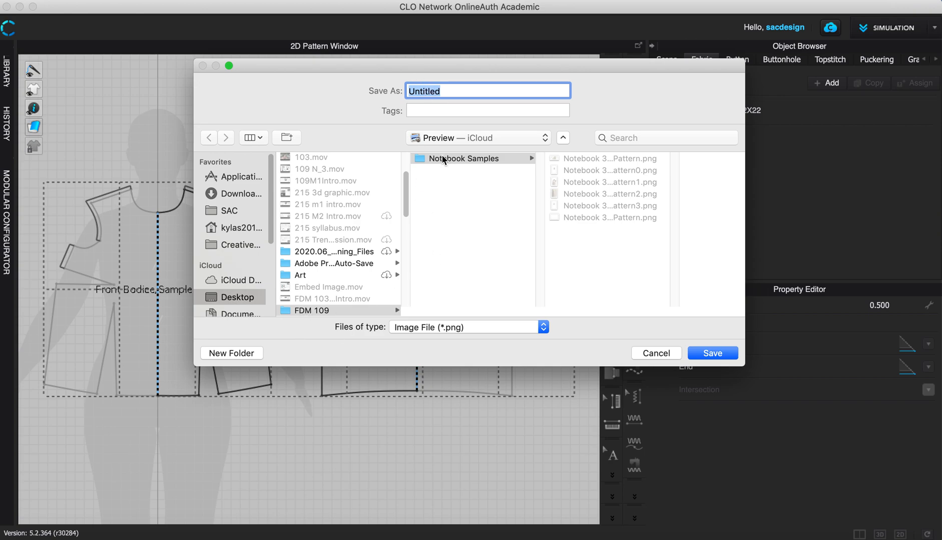
# Create a new folder named 'Sample 3'.
pyautogui.click(232, 354)
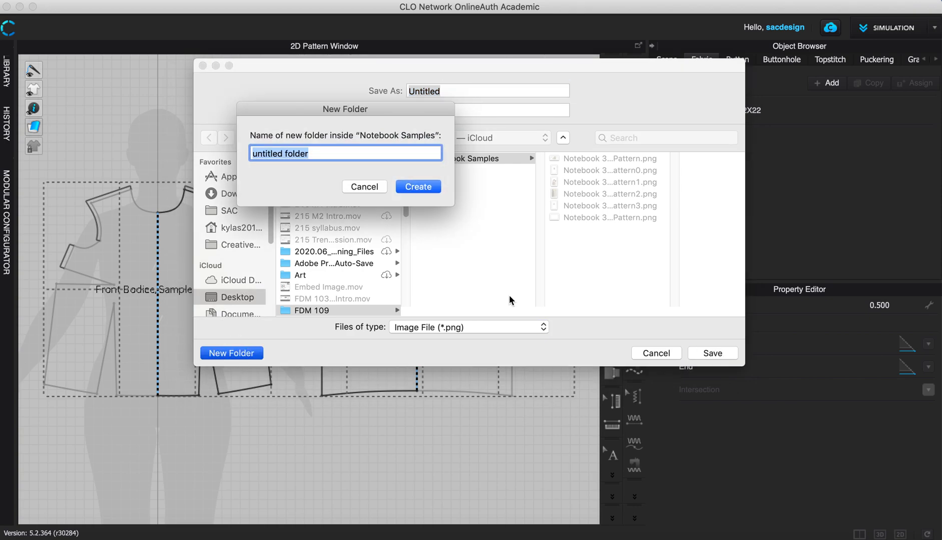
pyautogui.write('Sam')
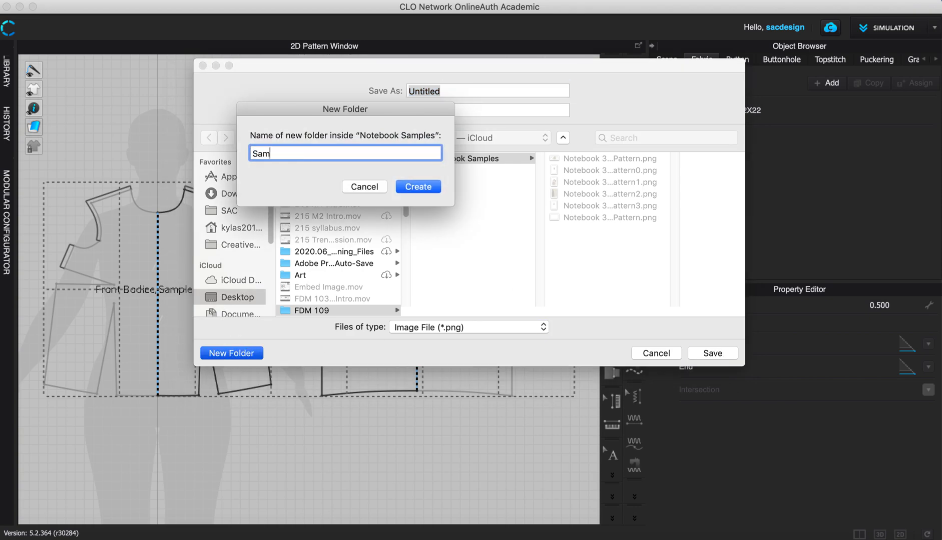
pyautogui.write('ple 3')
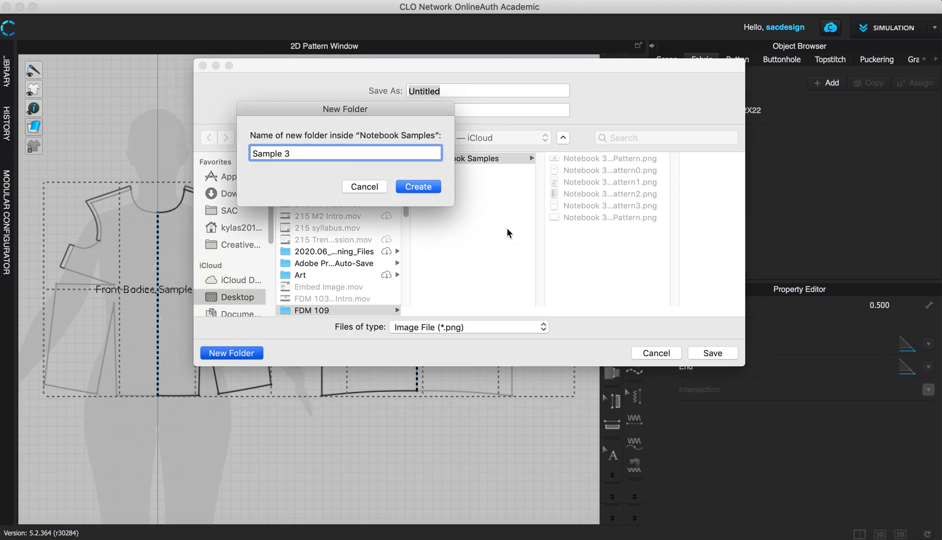
pyautogui.click(417, 186)
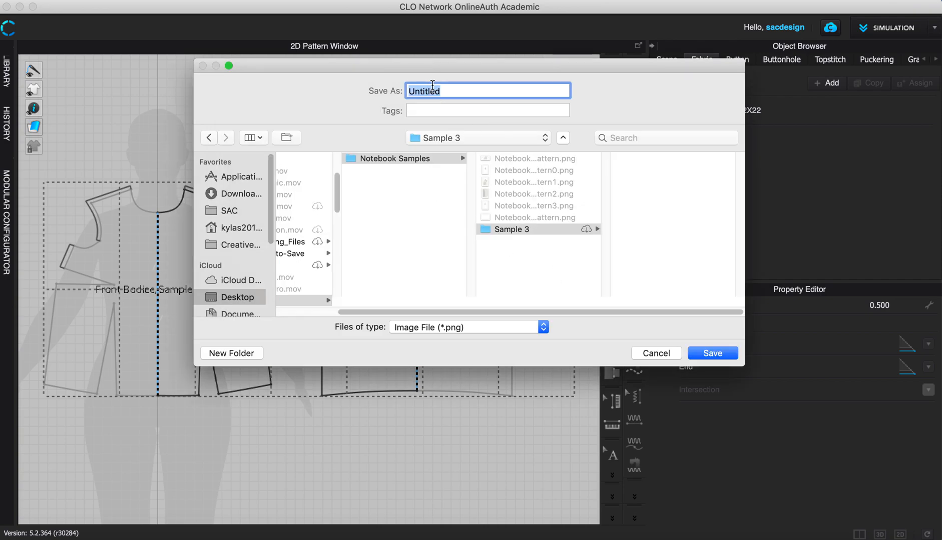
# Save the flat pattern image as 'Flat Pttern Sample 3'.
pyautogui.write('Flat Pttern')
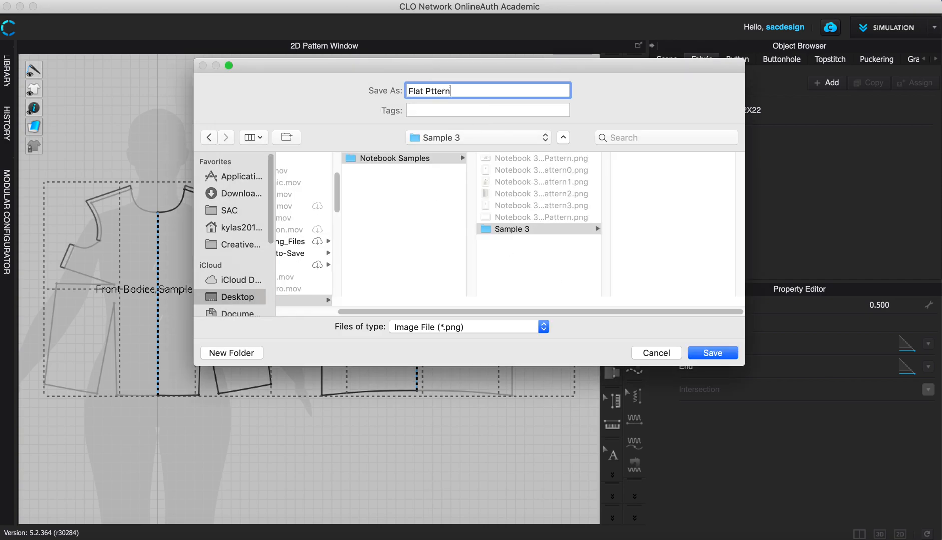
pyautogui.write('Sample 3')
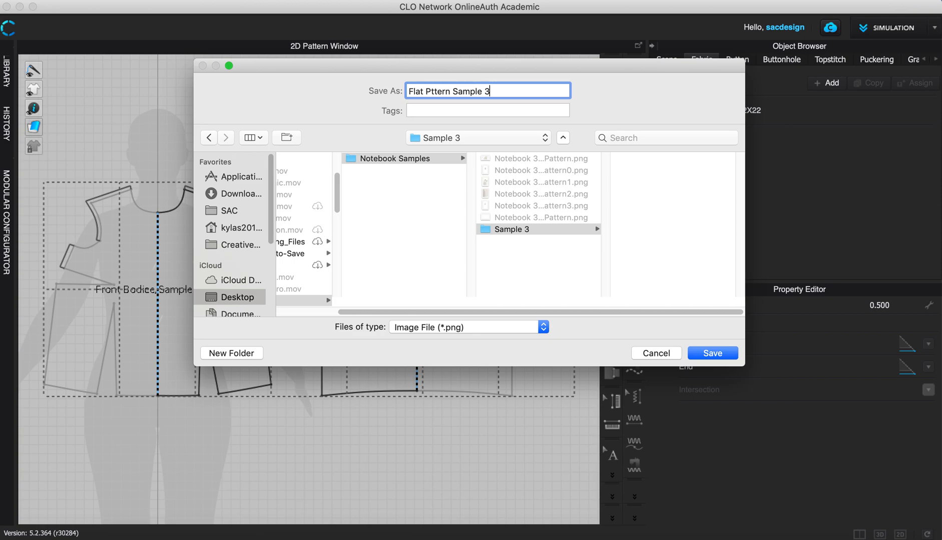
pyautogui.click(712, 353)
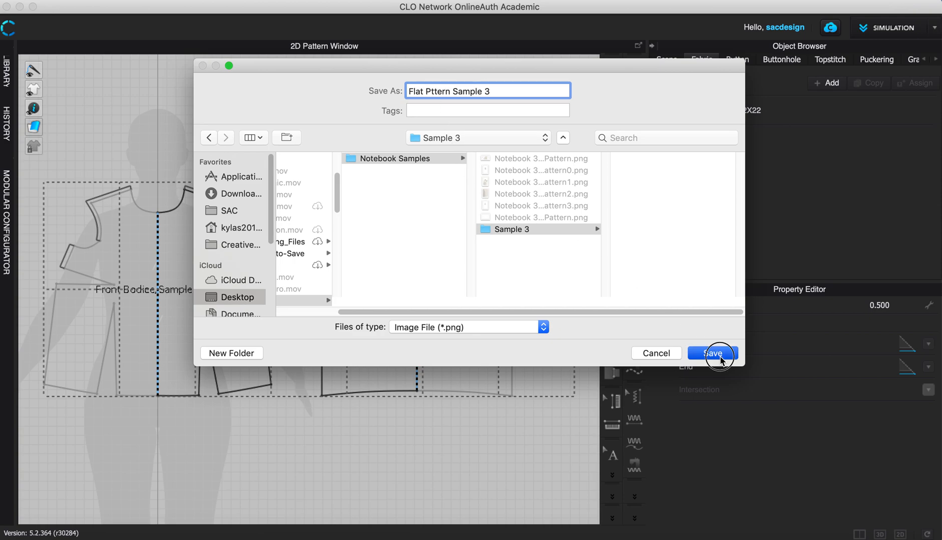
pyautogui.click(711, 353)
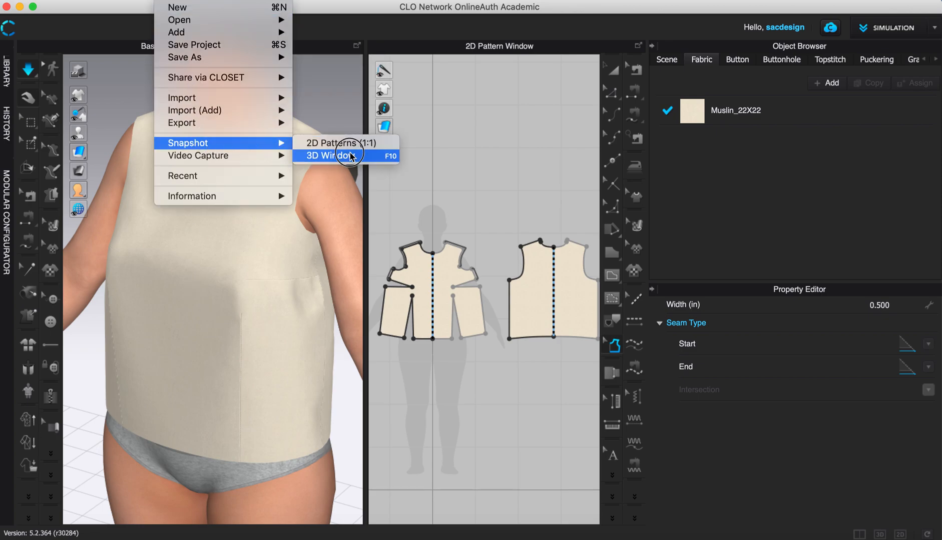
# Save a 3D window snapshot named '3D Pttern Sample 3' in the Sample 3 folder.
pyautogui.click(329, 156)
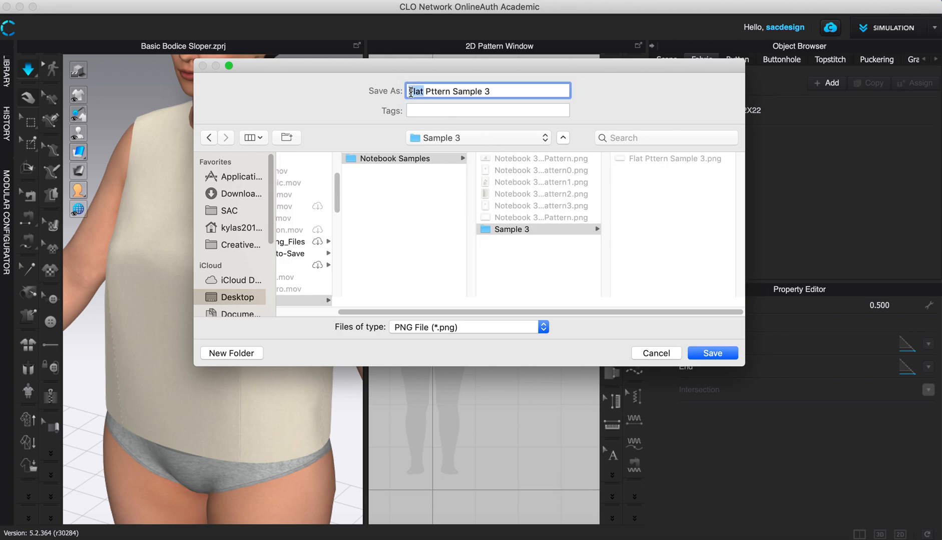
pyautogui.write('3D')
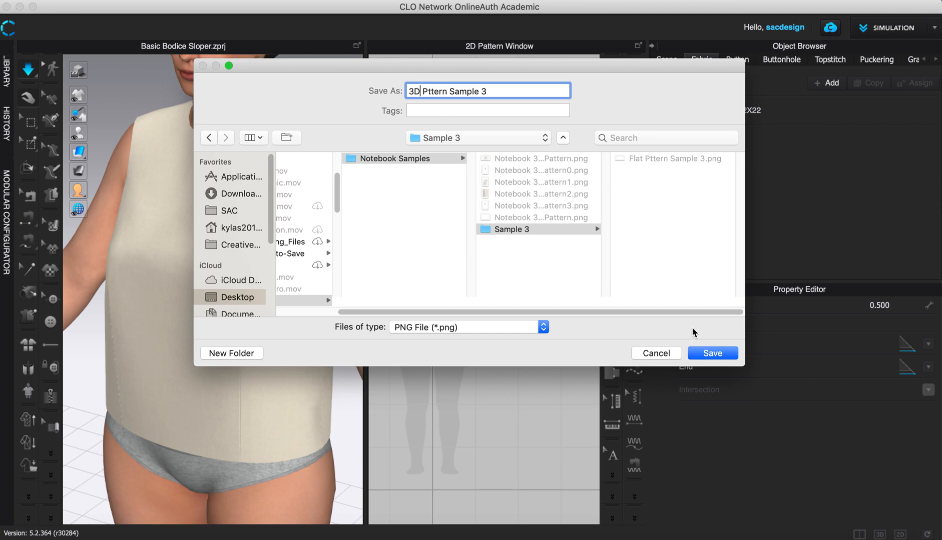
pyautogui.click(712, 354)
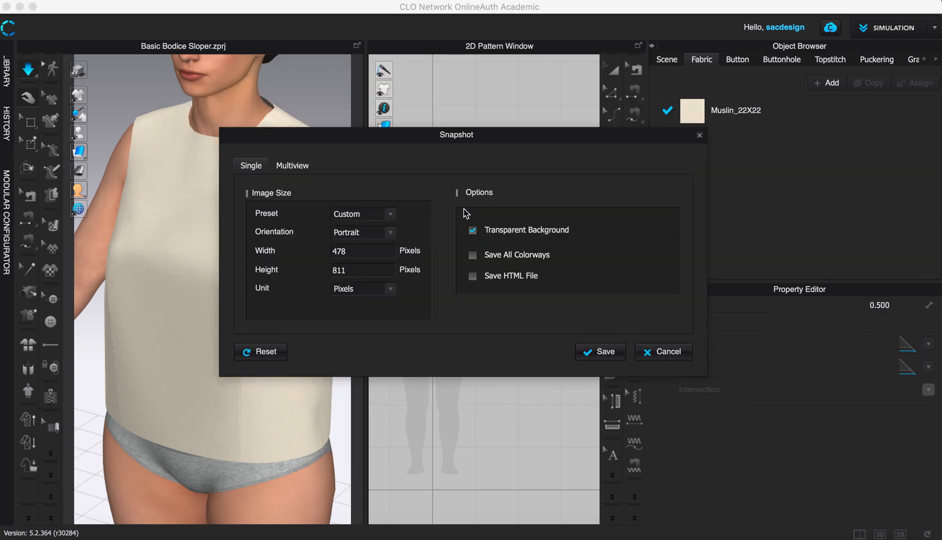
pyautogui.moveTo(338, 231)
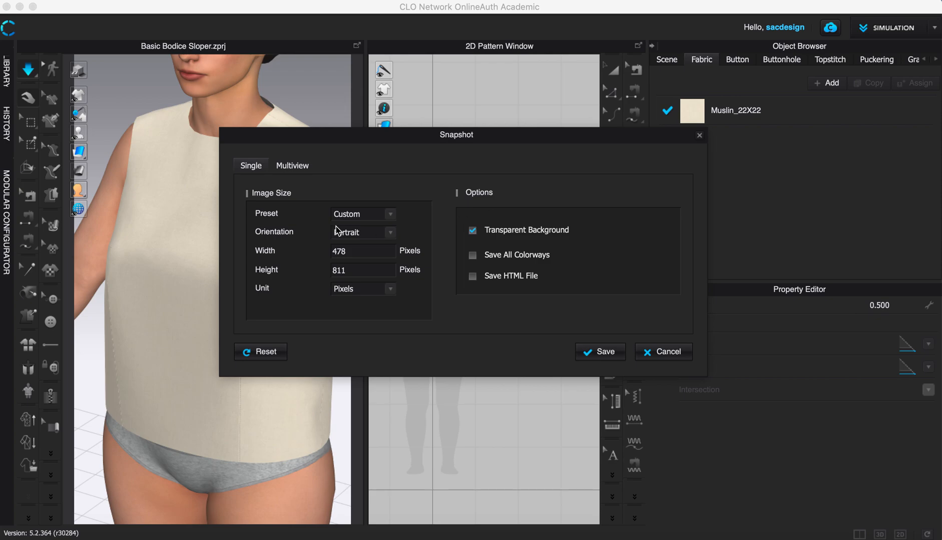
# Save a four-view multiview snapshot as separate transparent-background images.
pyautogui.click(293, 165)
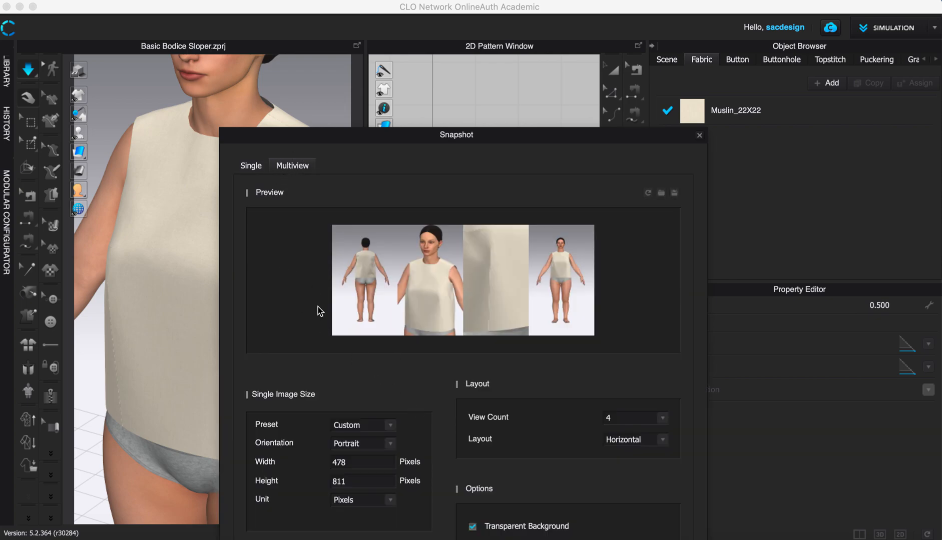
pyautogui.click(251, 165)
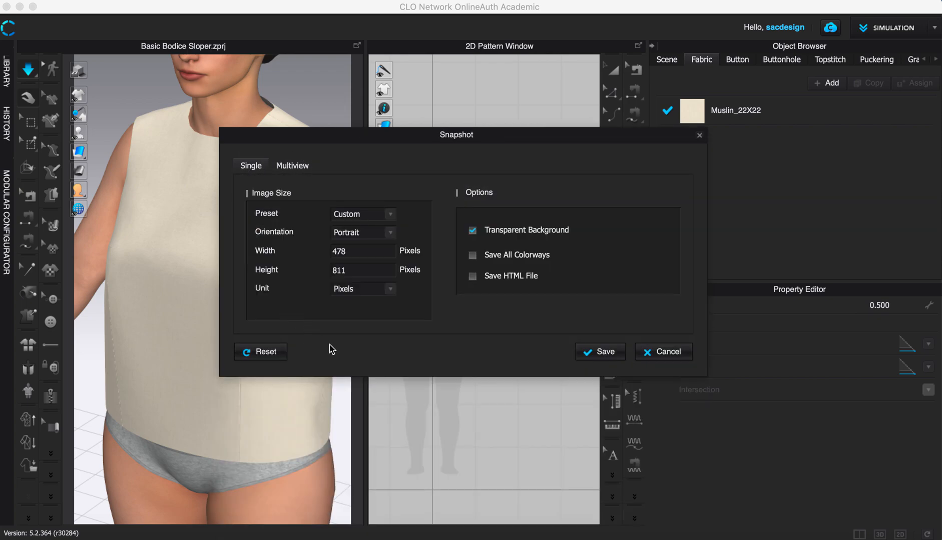
pyautogui.moveTo(160, 97)
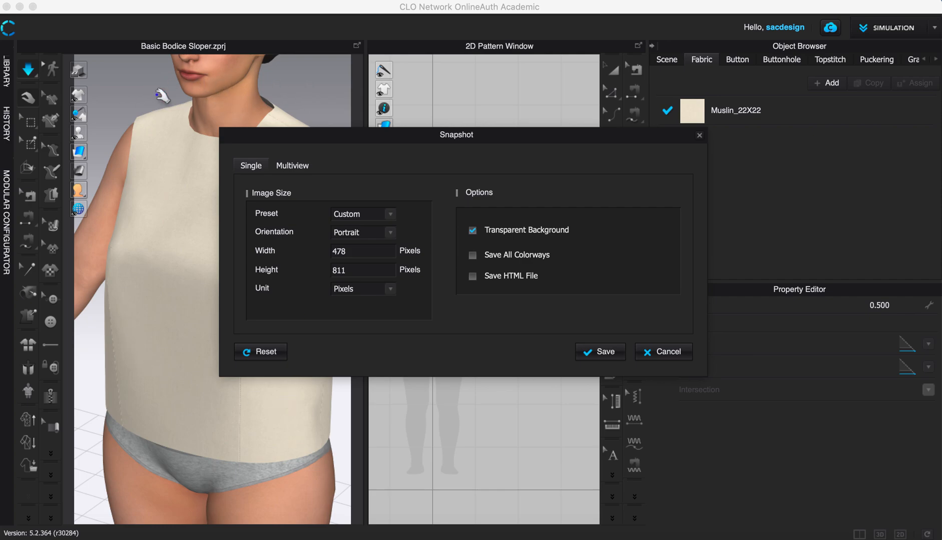
pyautogui.click(293, 165)
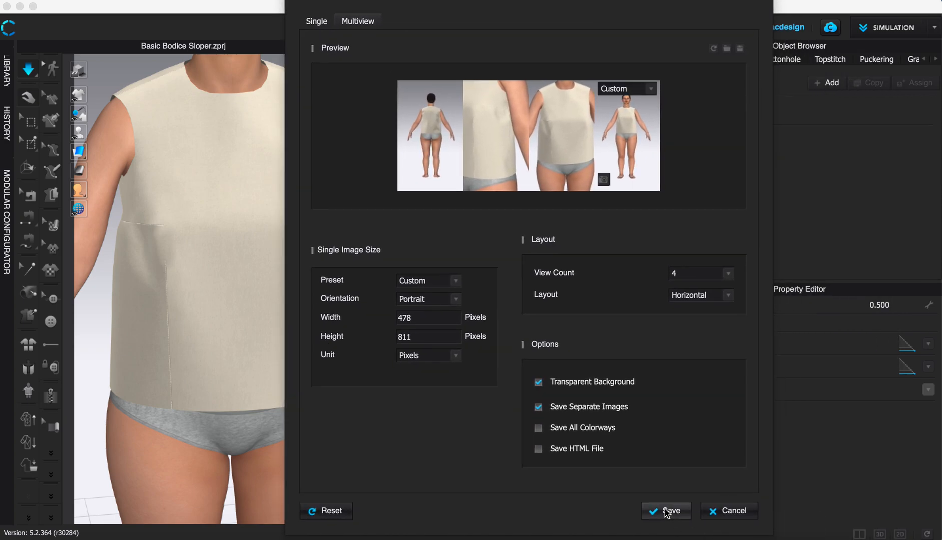
pyautogui.moveTo(666, 518)
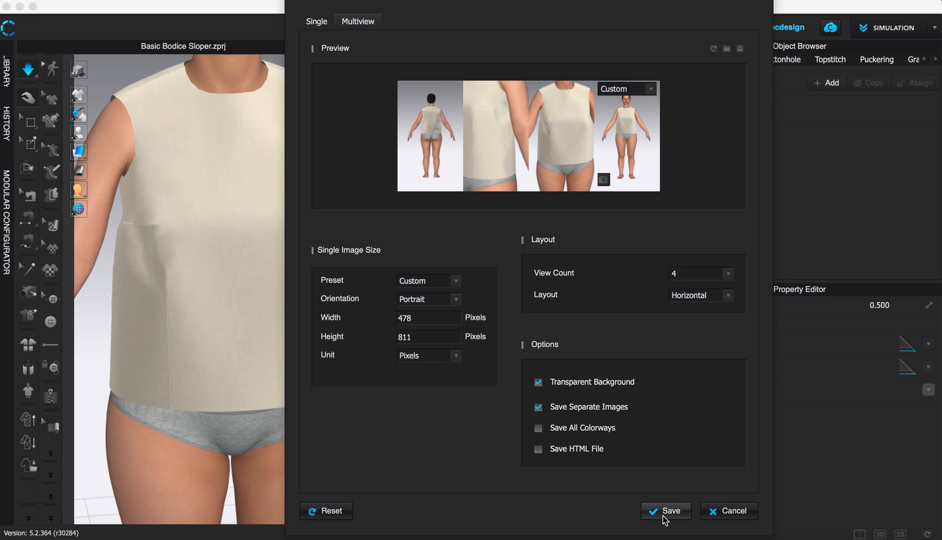
pyautogui.click(665, 511)
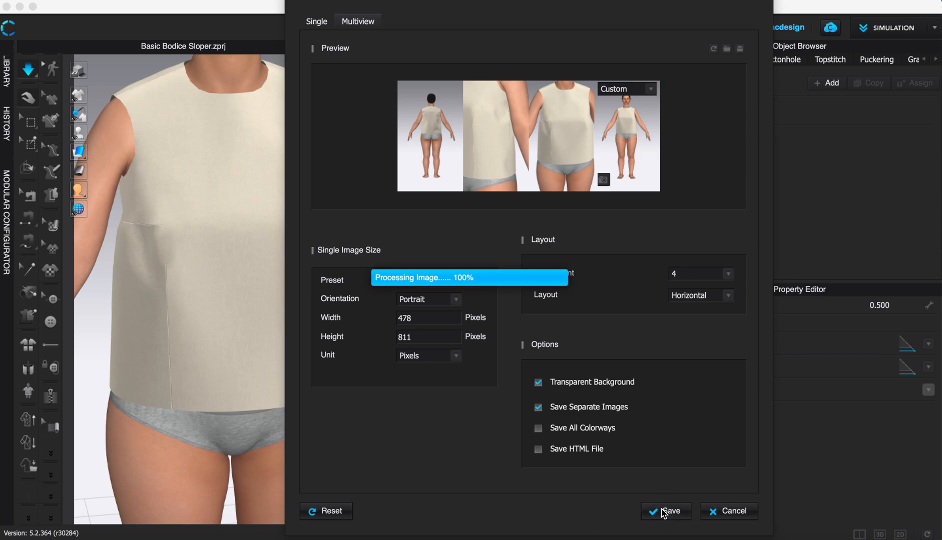
pyautogui.click(665, 511)
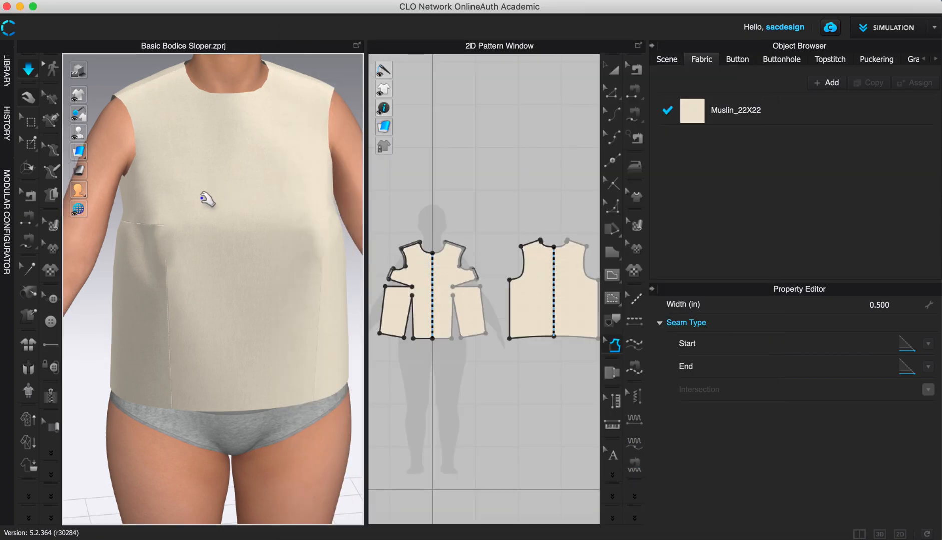
pyautogui.moveTo(186, 285)
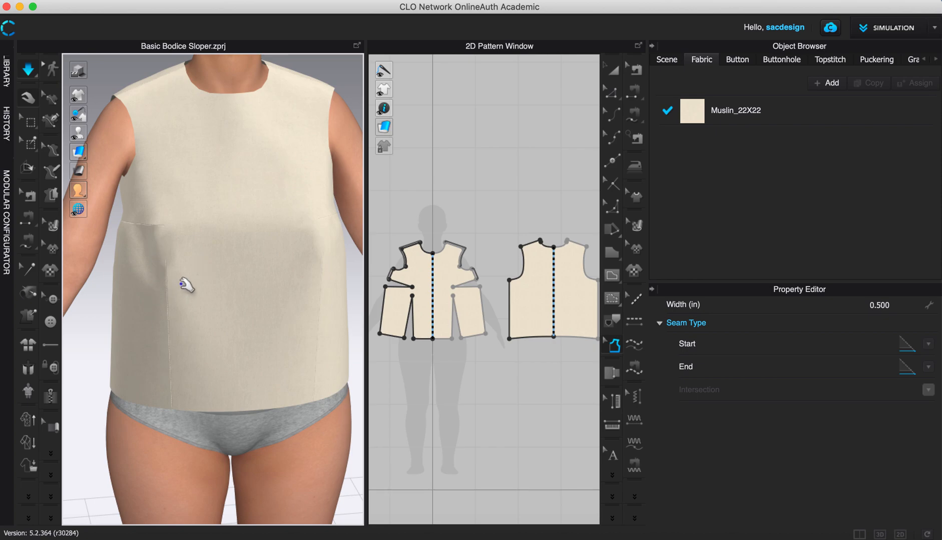
pyautogui.moveTo(188, 275)
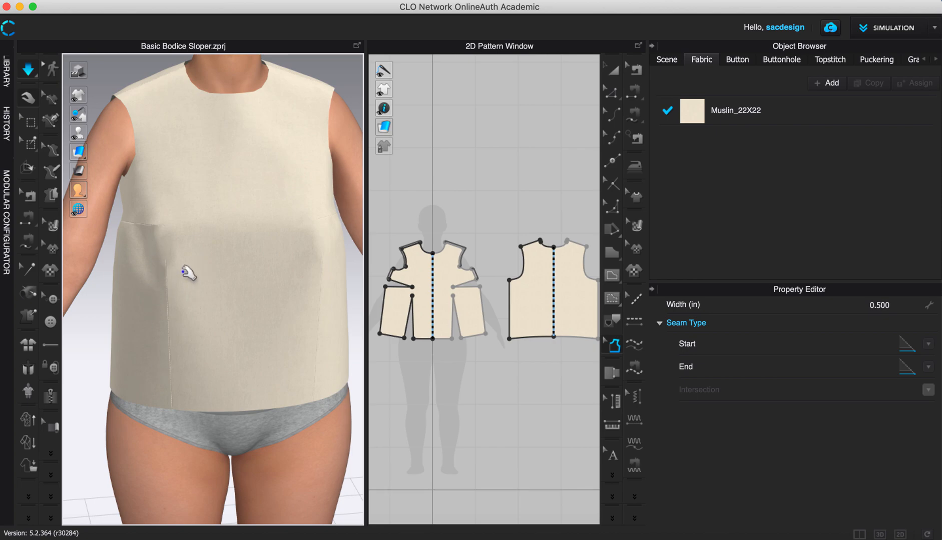
pyautogui.moveTo(230, 313)
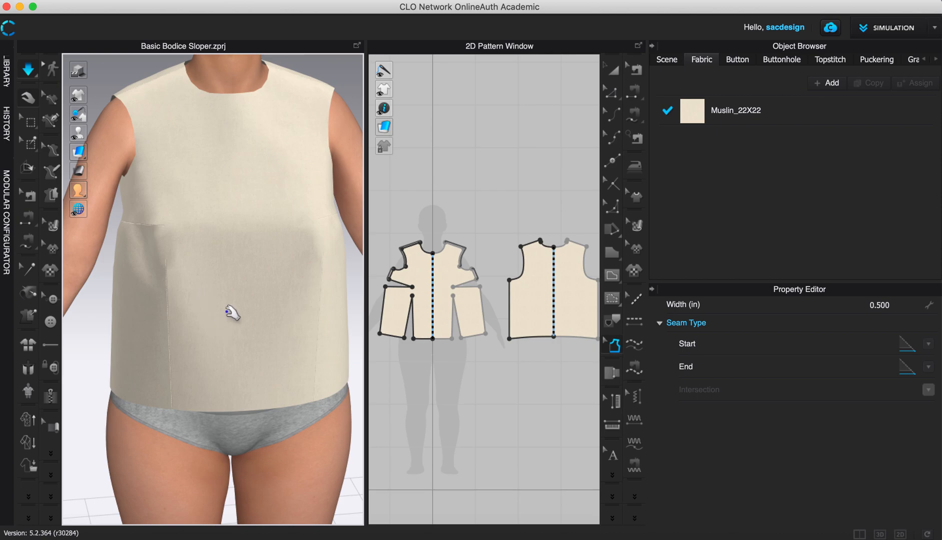
pyautogui.moveTo(227, 99)
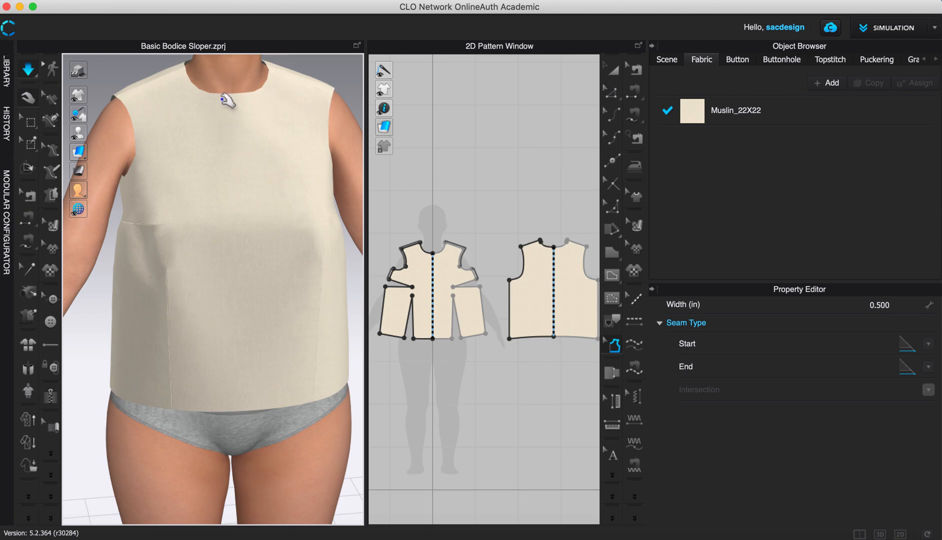
pyautogui.moveTo(96, 193)
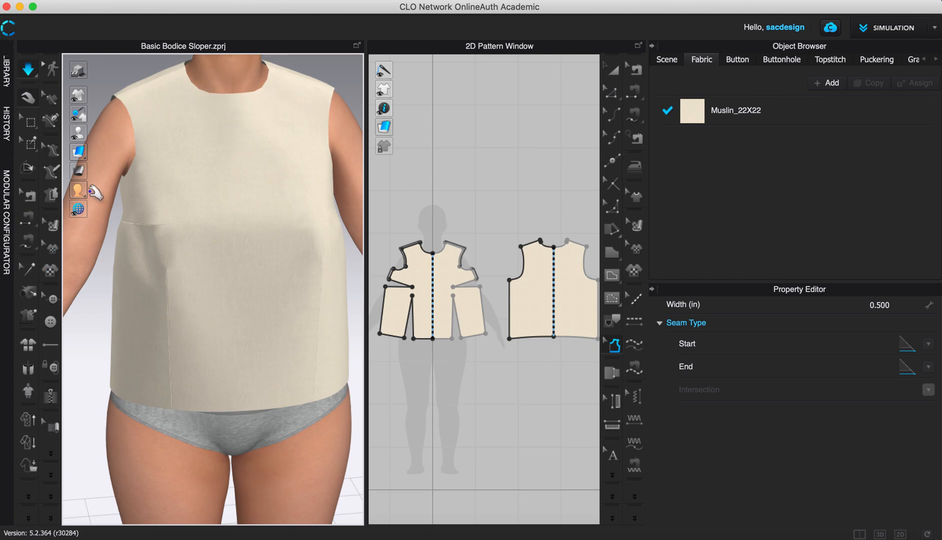
pyautogui.moveTo(78, 191)
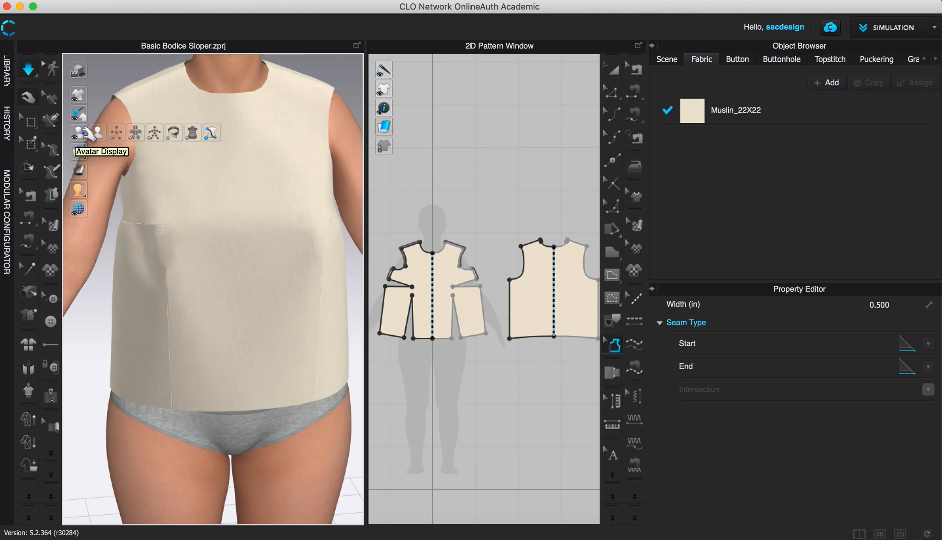
# Turn off Avatar Display so only the simulated bodice remains in the 3D view.
pyautogui.click(96, 132)
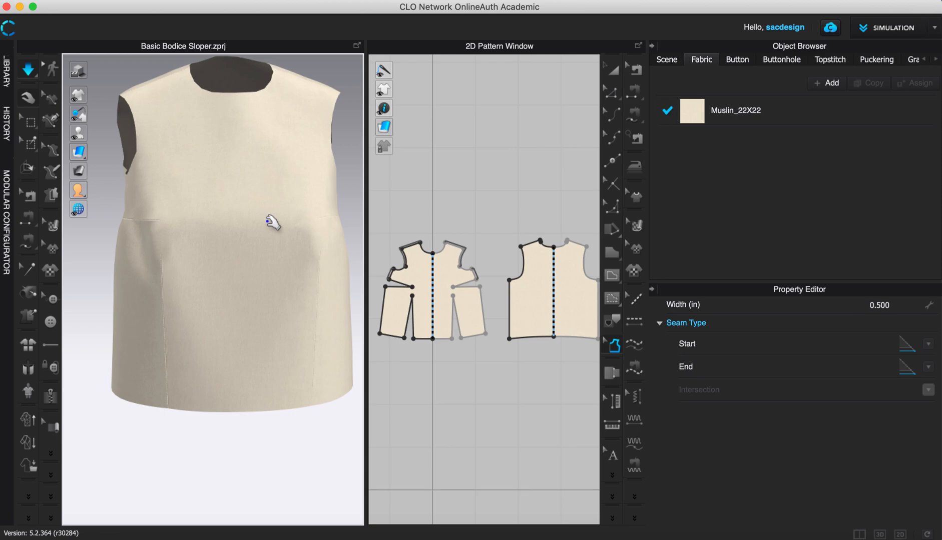
pyautogui.moveTo(191, 277)
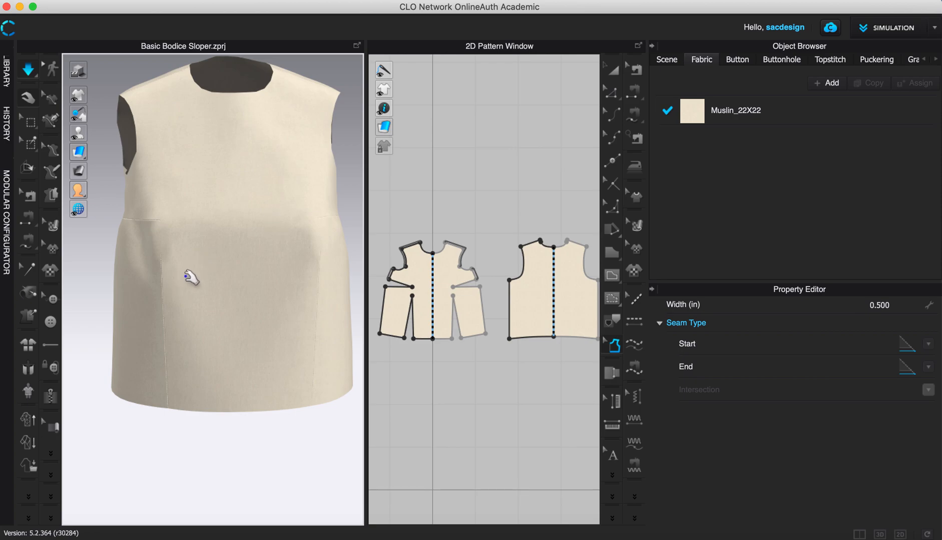
pyautogui.moveTo(189, 293)
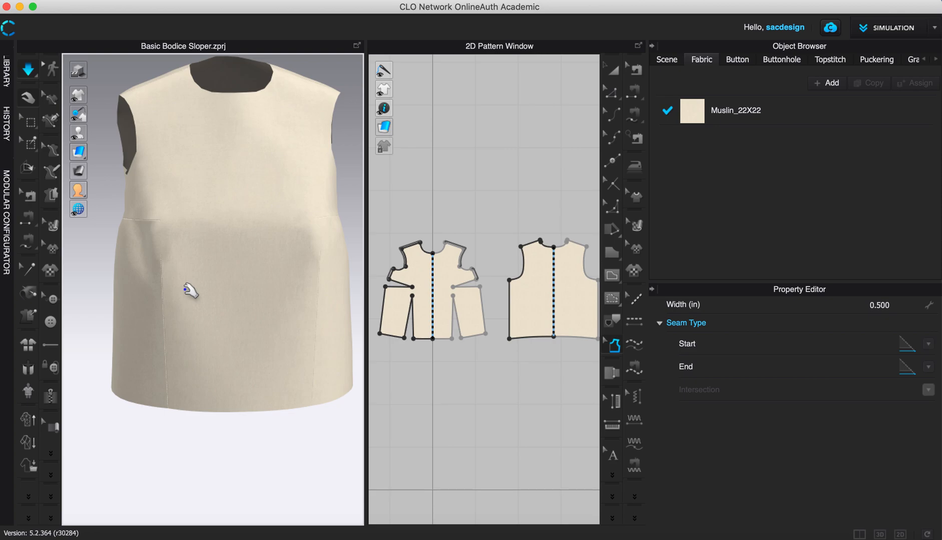
pyautogui.moveTo(186, 318)
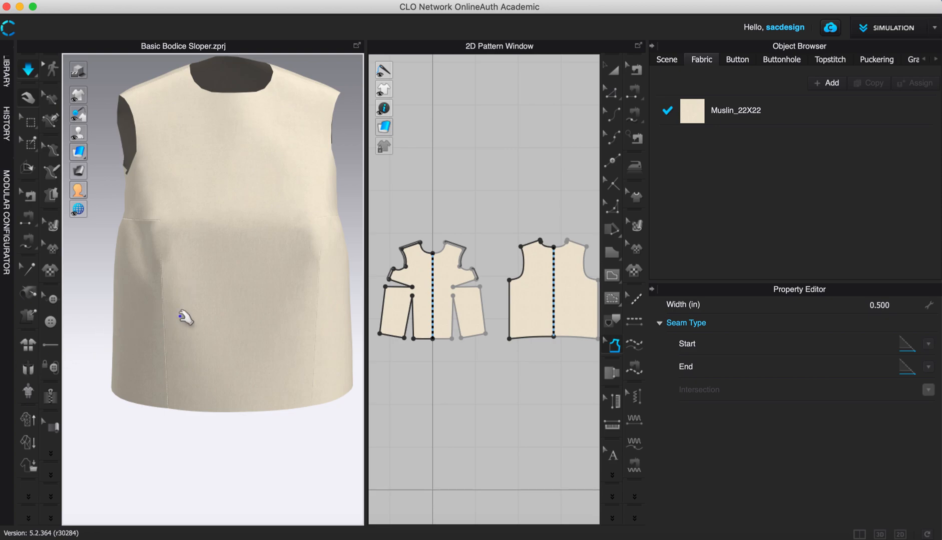